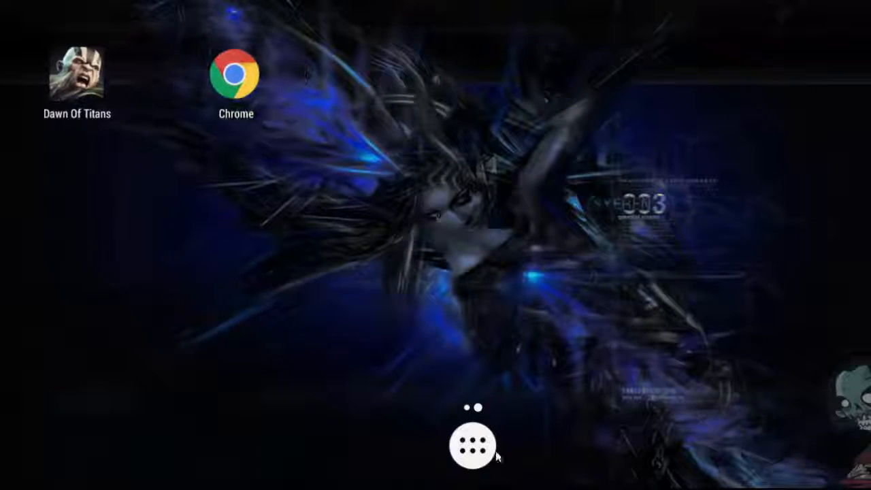
- Glance at the app drawer, then launch Chrome from the BlueStacks home screen
{"action": "left_click", "coordinate": [472, 447]}
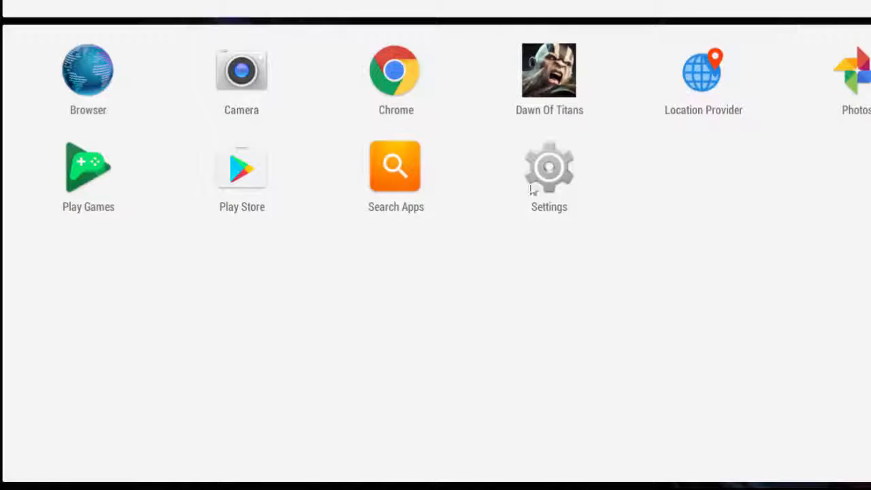
{"action": "left_click", "coordinate": [550, 177]}
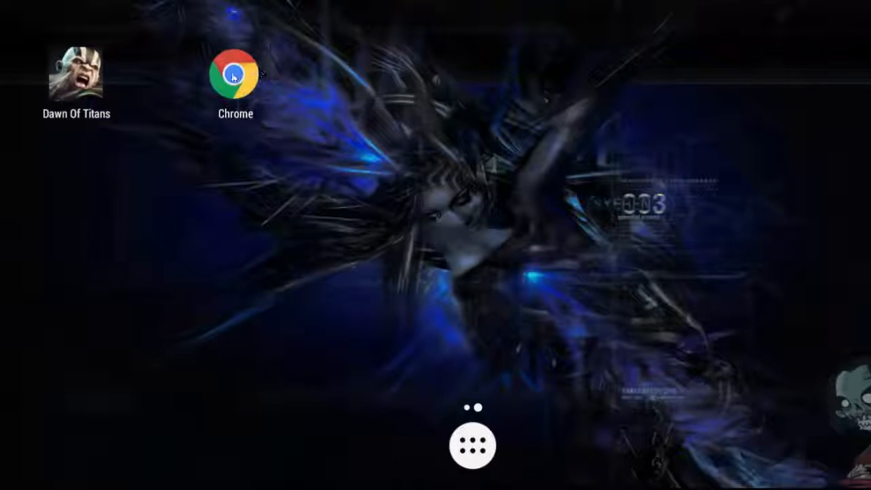
{"action": "left_click", "coordinate": [236, 75]}
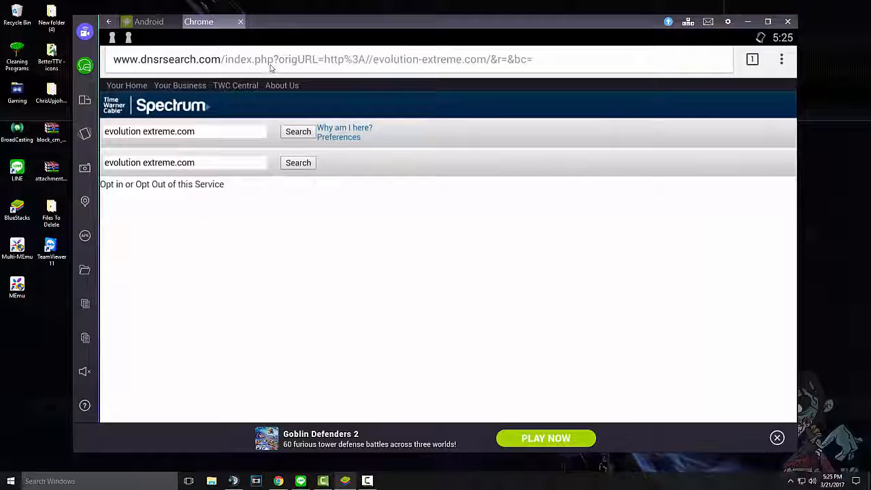
- Close the emulated Chrome tab and quit BlueStacks back to the Windows desktop
{"action": "type", "text": "google.com"}
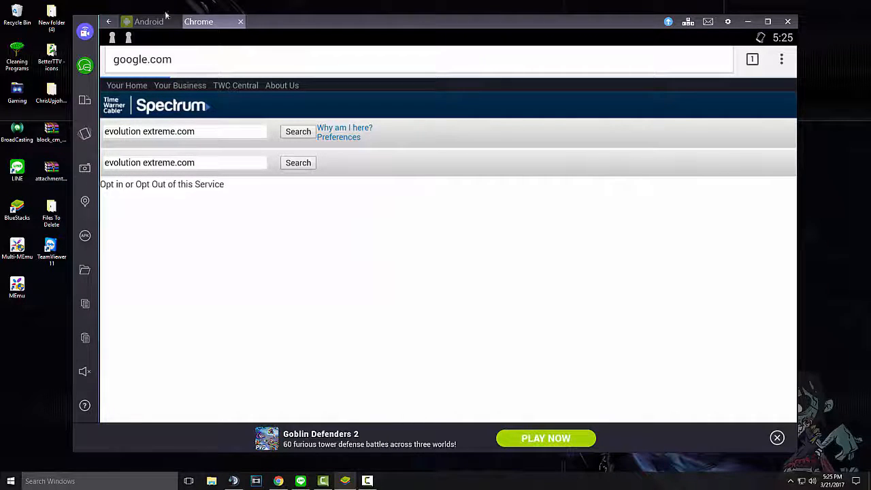
{"action": "left_click", "coordinate": [198, 22]}
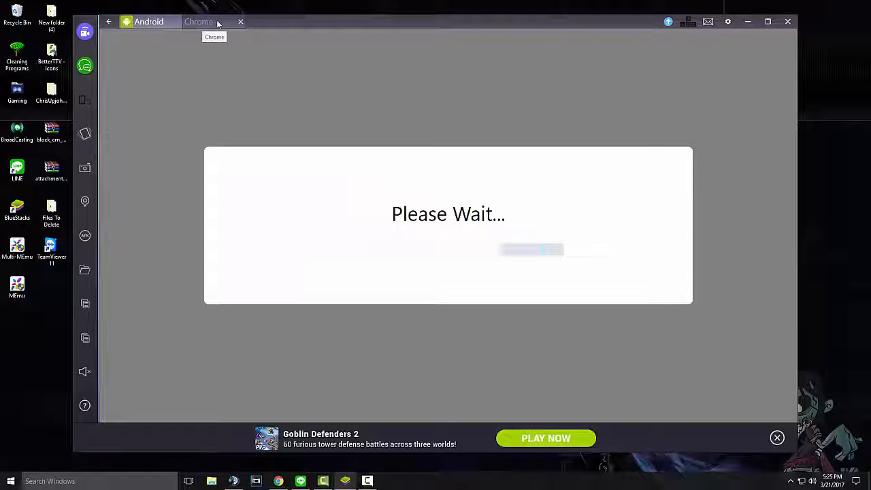
{"action": "left_click", "coordinate": [240, 22]}
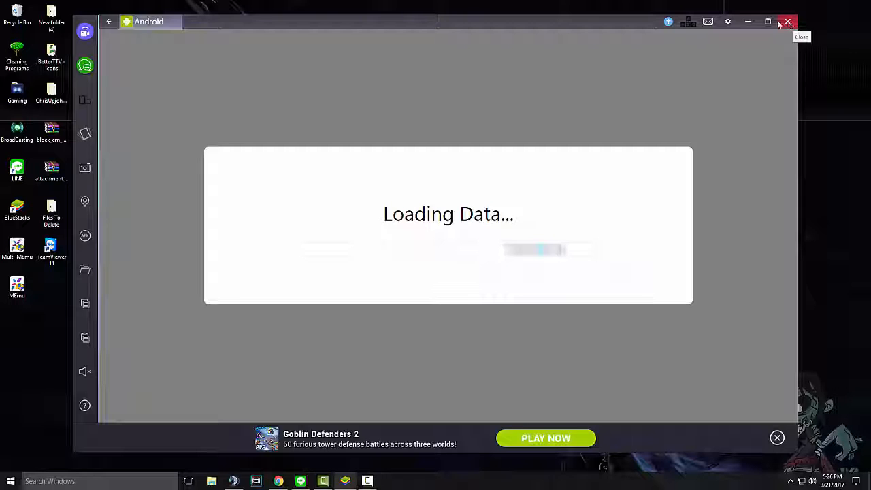
{"action": "left_click", "coordinate": [787, 22]}
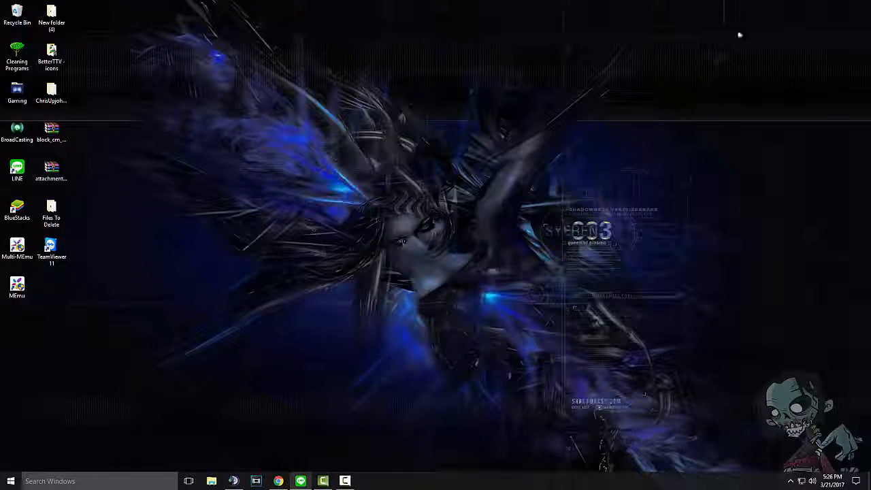
{"action": "mouse_move", "coordinate": [302, 416]}
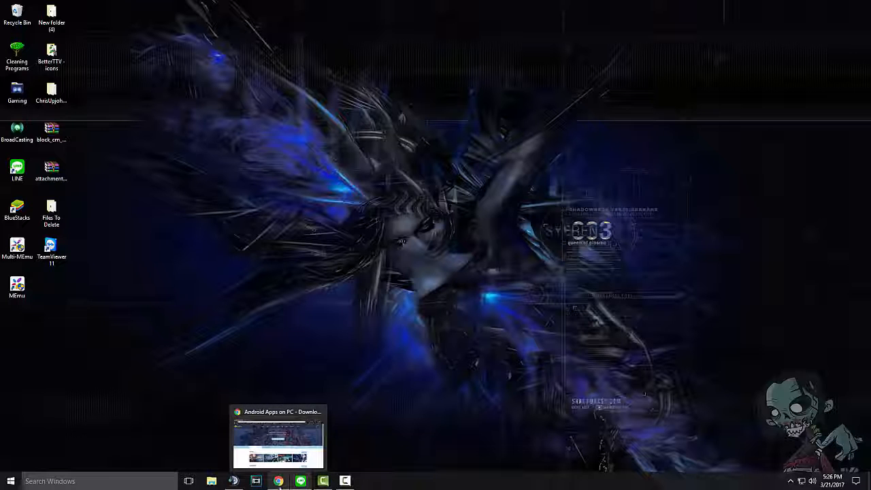
- Restore Chrome and scroll through the BlueStacks Android apps catalogue page
{"action": "left_click", "coordinate": [278, 439]}
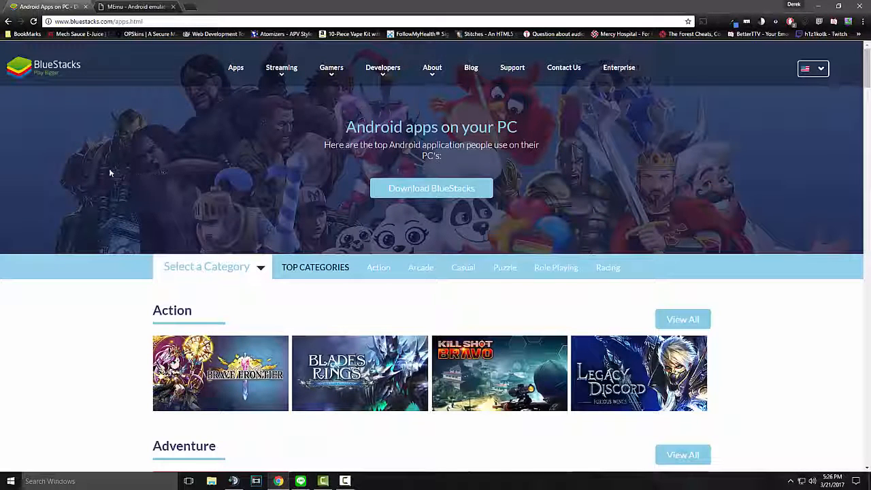
{"action": "mouse_move", "coordinate": [238, 136]}
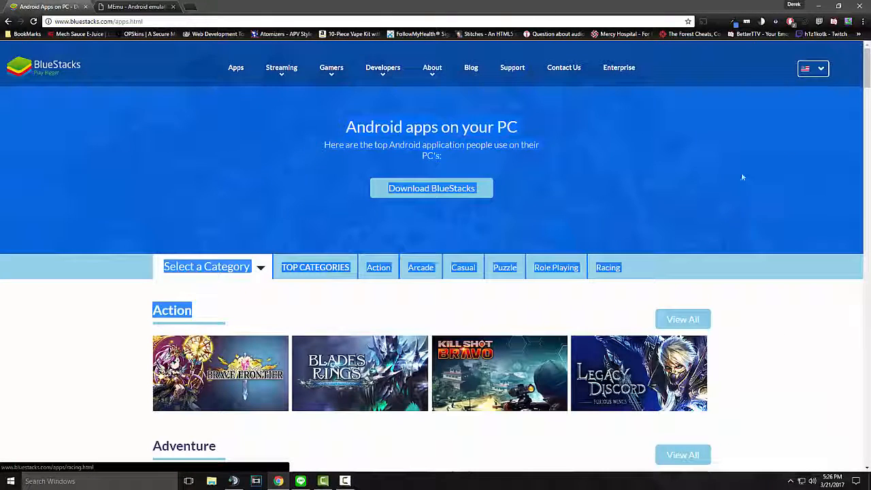
{"action": "scroll", "scroll_direction": "down", "scroll_amount": 3}
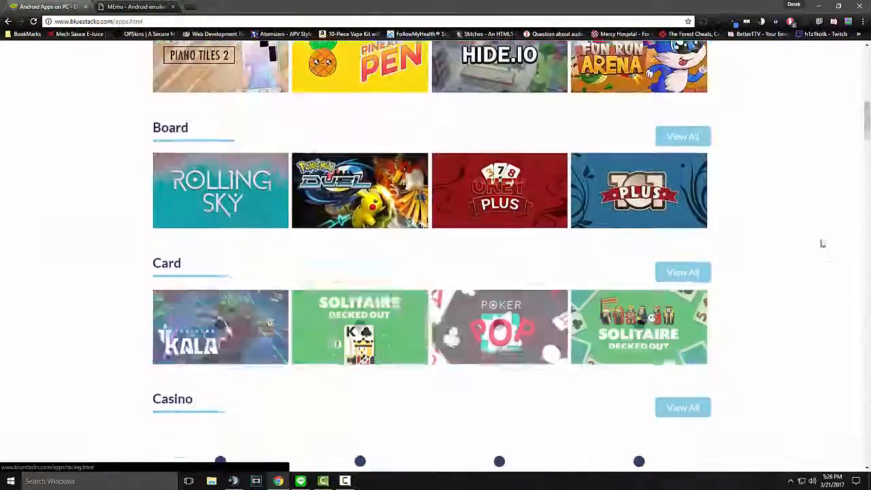
{"action": "scroll", "scroll_direction": "down", "scroll_amount": 3}
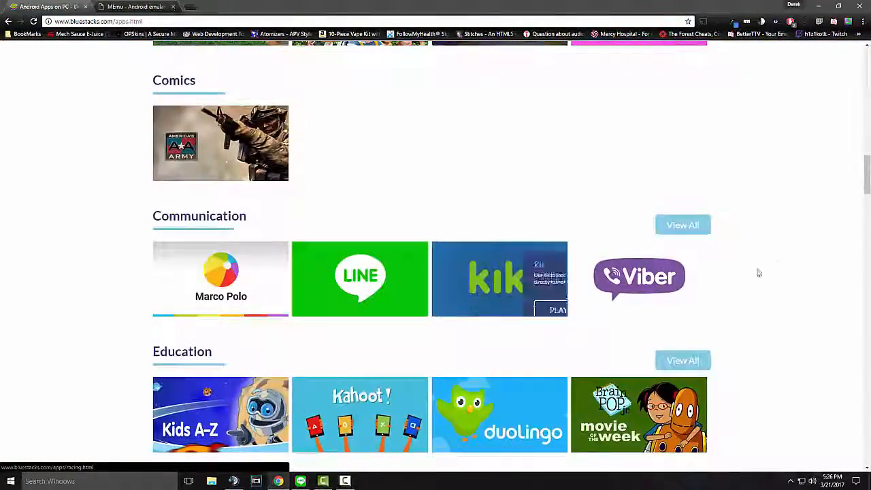
{"action": "scroll", "scroll_direction": "down", "scroll_amount": 3}
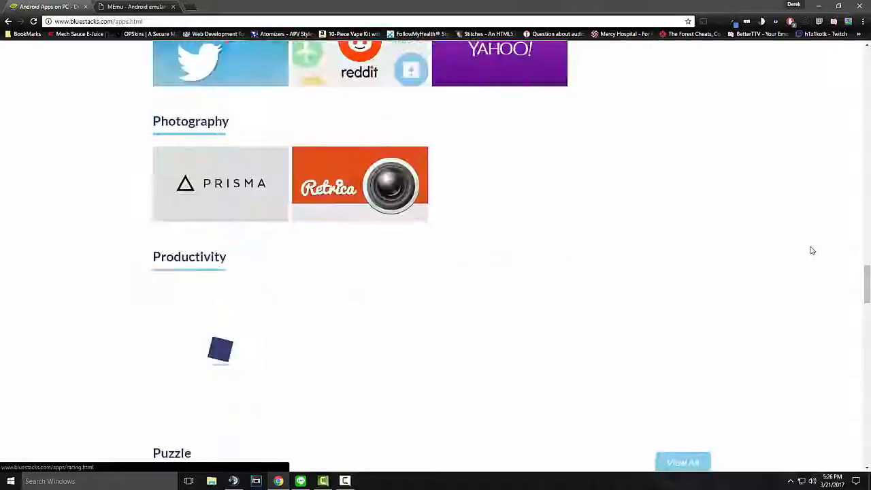
{"action": "scroll", "scroll_direction": "up", "scroll_amount": 3}
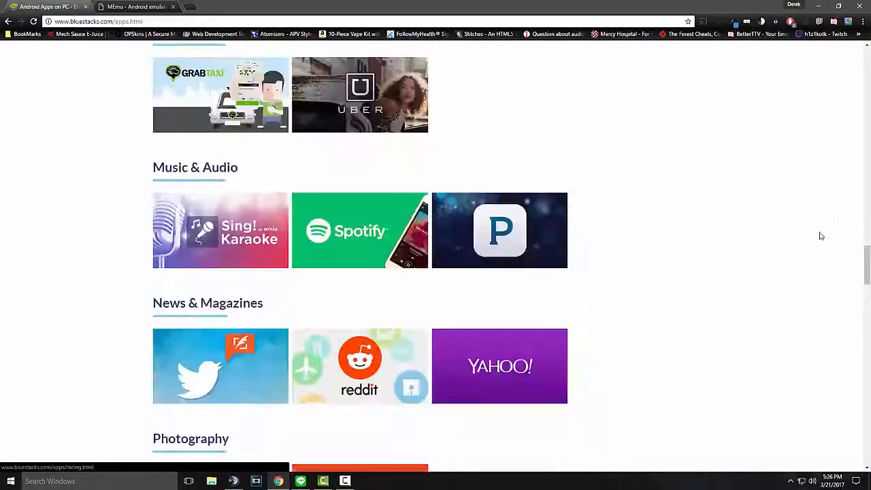
{"action": "scroll", "scroll_direction": "down", "scroll_amount": 3}
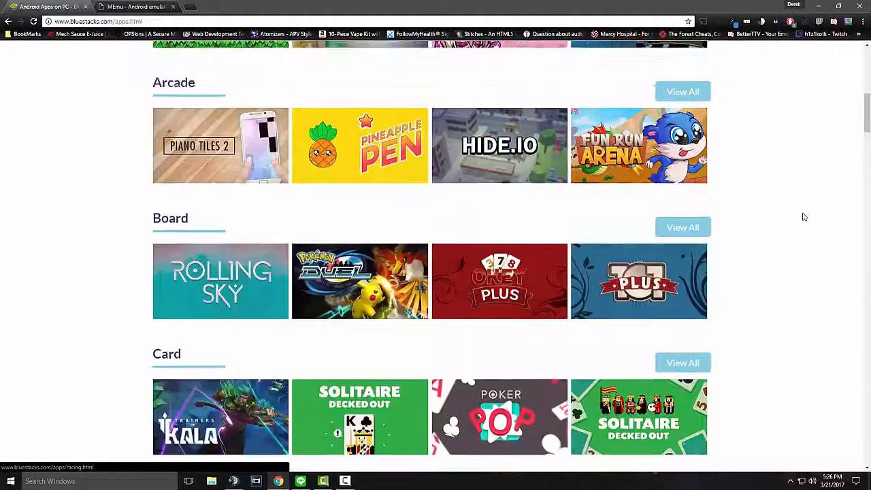
{"action": "scroll", "scroll_direction": "up", "scroll_amount": 3}
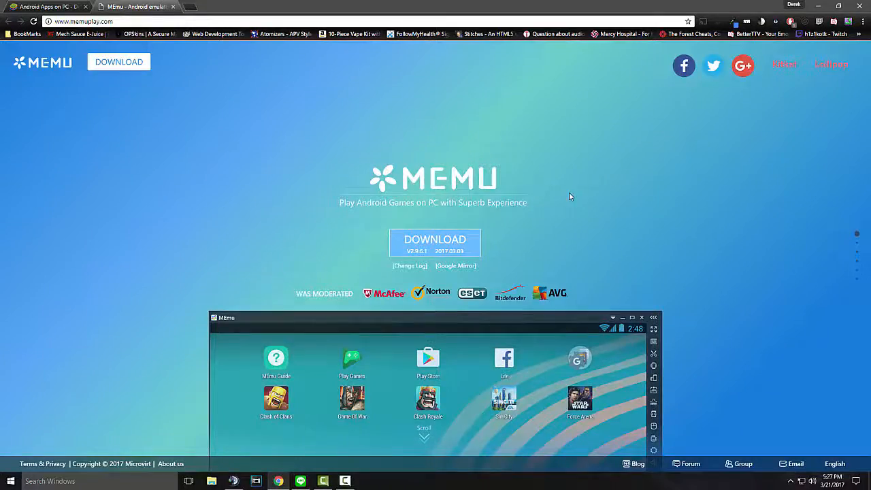
- Scroll the MEmu page once before Chrome is minimized to the desktop
{"action": "scroll", "scroll_direction": "down", "scroll_amount": 3}
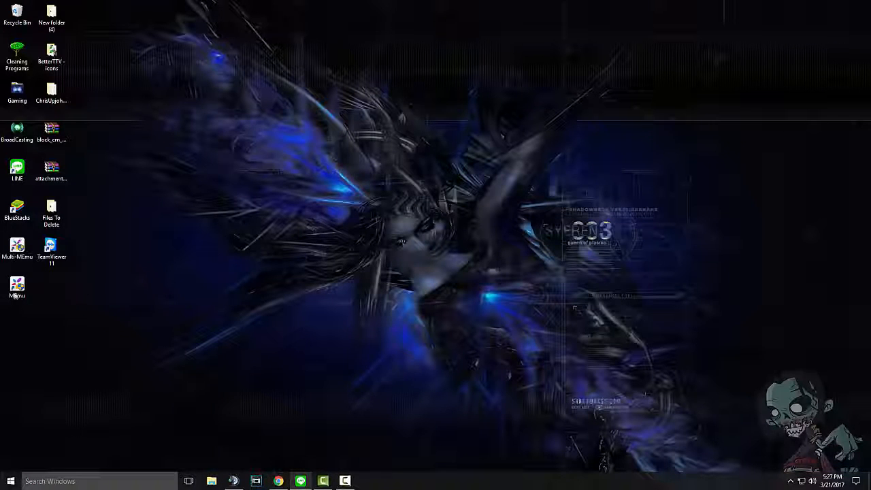
{"action": "double_click", "coordinate": [16, 248]}
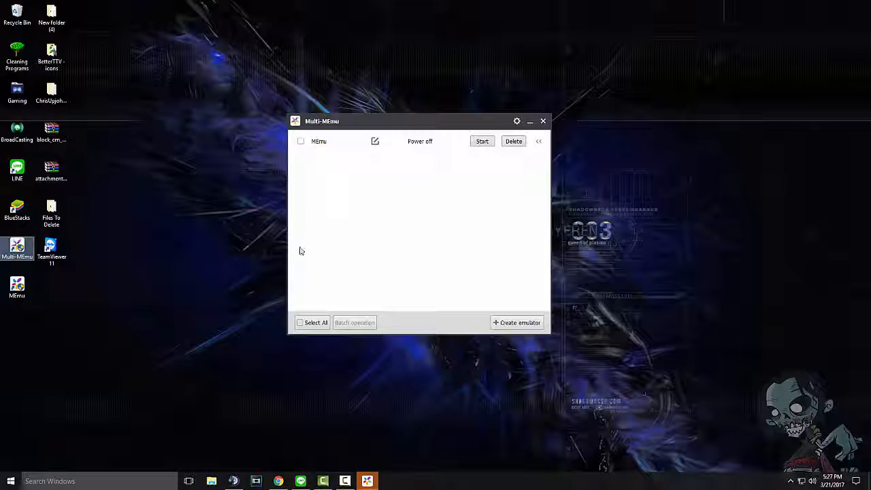
{"action": "mouse_move", "coordinate": [538, 215]}
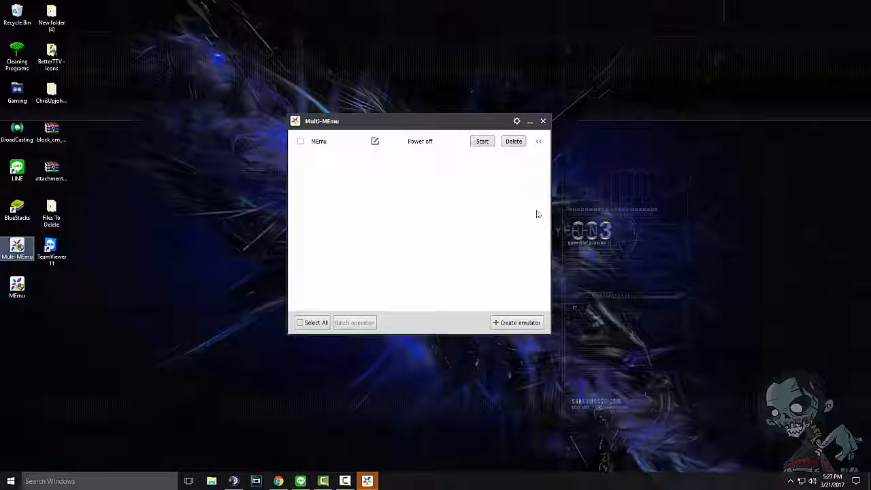
{"action": "mouse_move", "coordinate": [310, 256]}
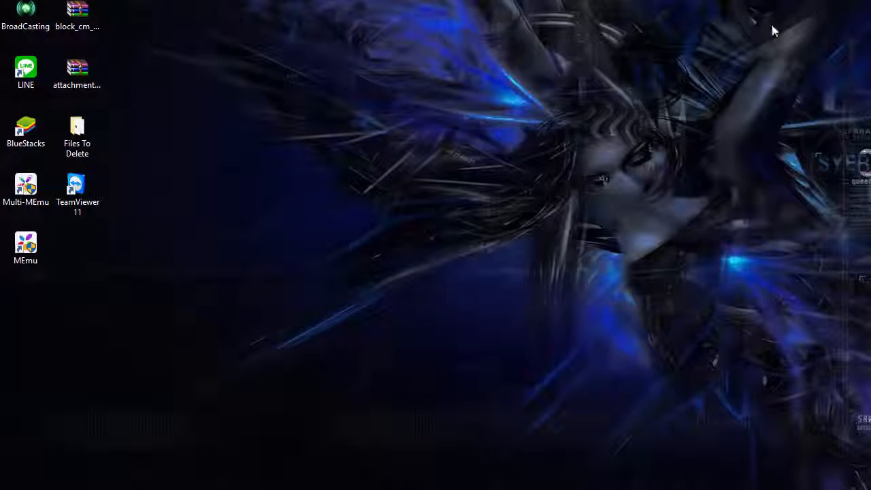
{"action": "left_click", "coordinate": [26, 188]}
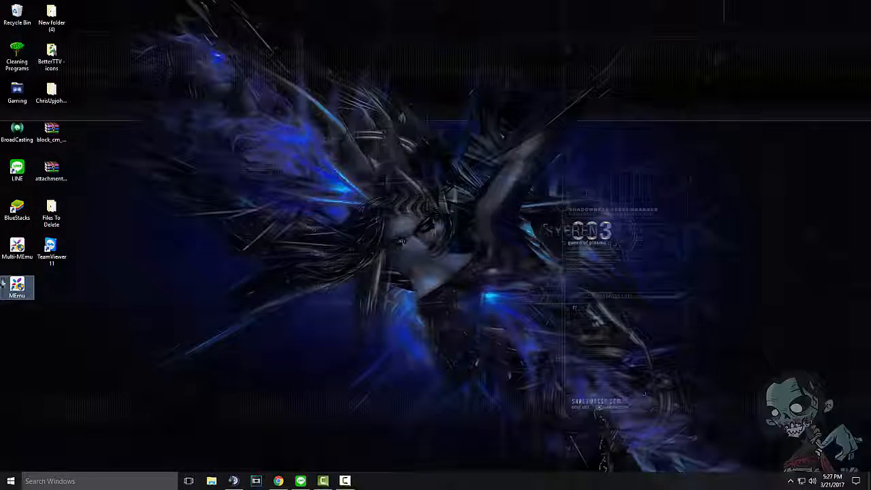
{"action": "double_click", "coordinate": [16, 286]}
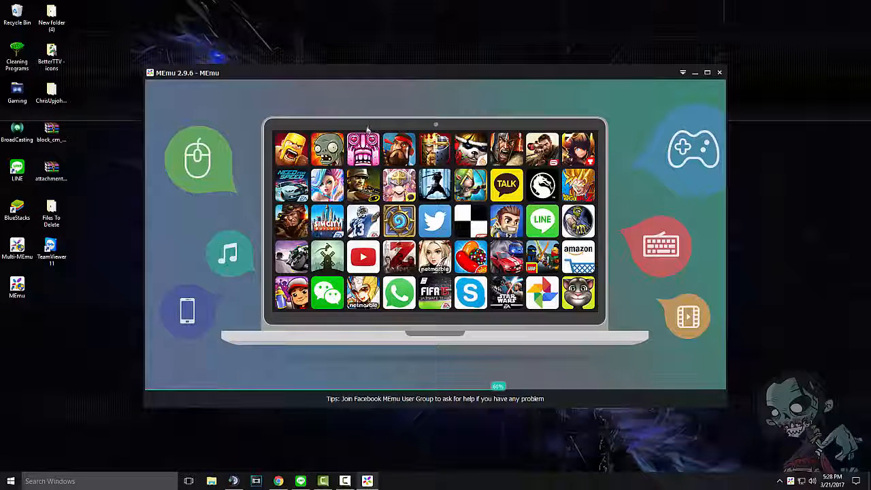
{"action": "mouse_move", "coordinate": [398, 120]}
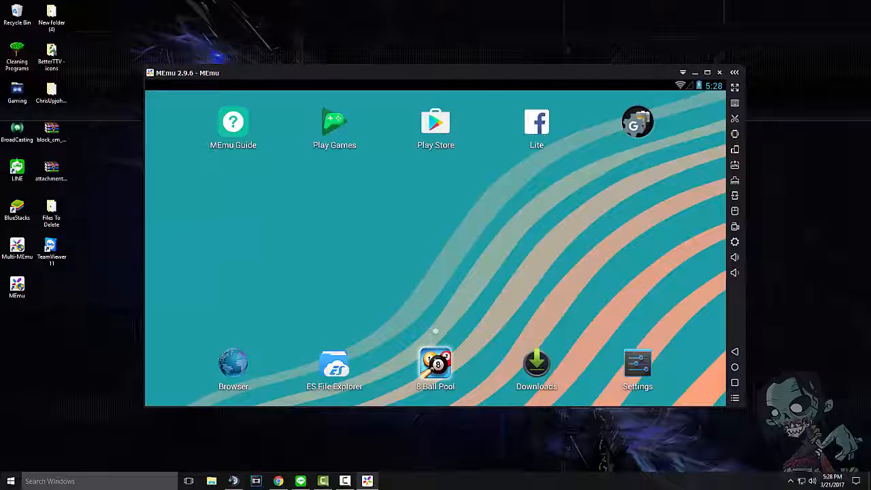
{"action": "mouse_move", "coordinate": [256, 185]}
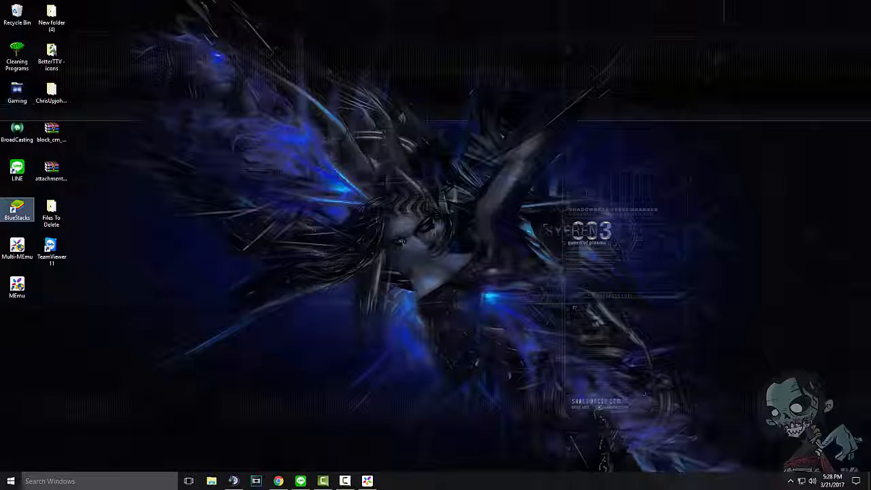
- Start BlueStacks from its desktop icon and let it load to the home screen
{"action": "double_click", "coordinate": [16, 133]}
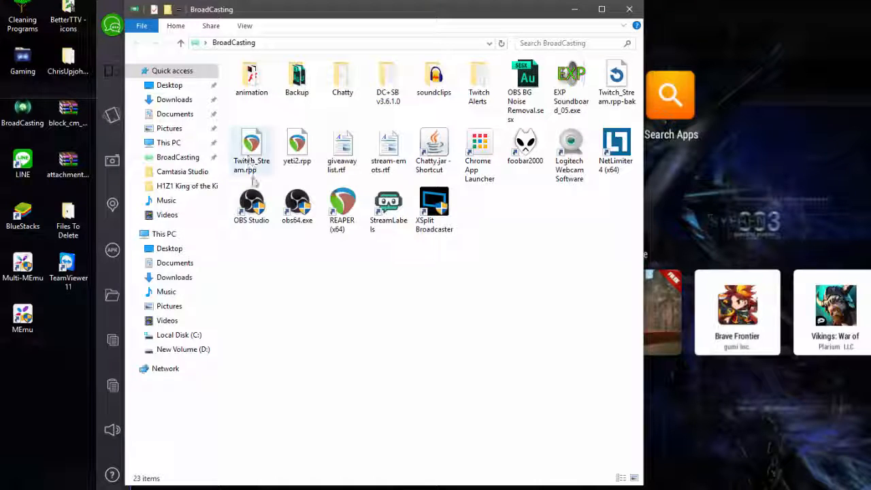
- Launch OBS Studio from its shortcut in the BroadCasting folder
{"action": "left_click", "coordinate": [251, 204]}
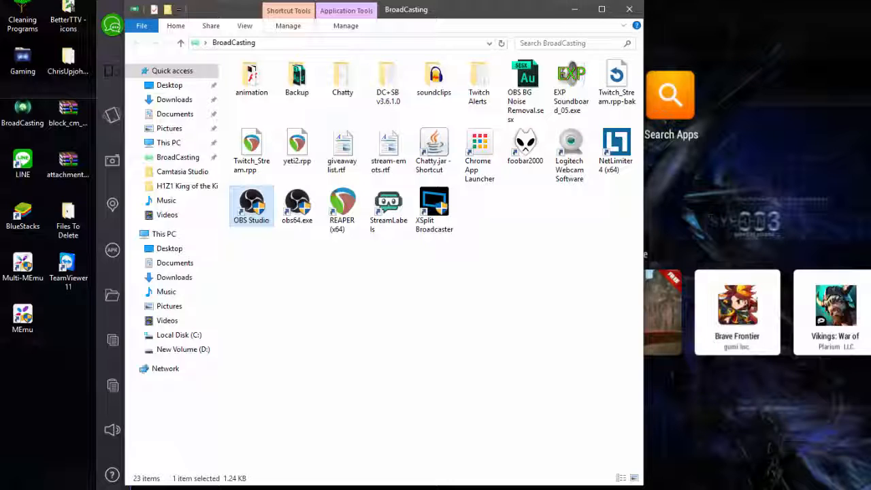
{"action": "left_click", "coordinate": [629, 9]}
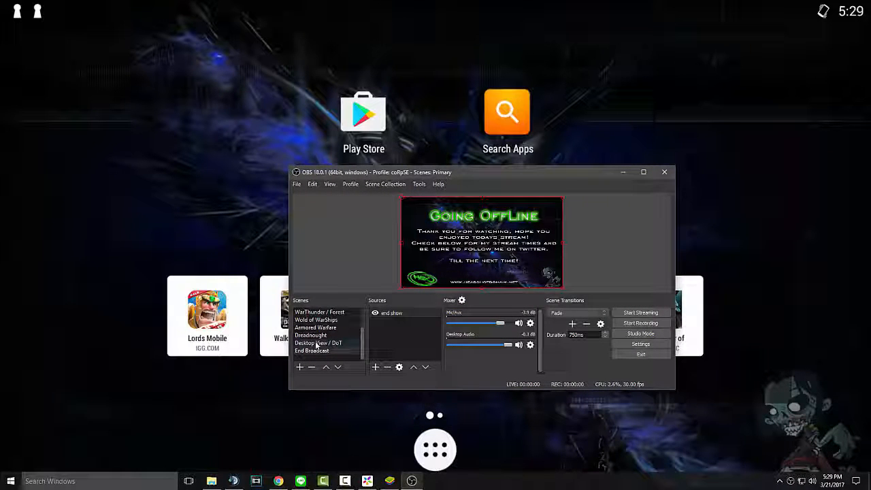
- Close the OBS Studio window so MEmu's Add a Google Account prompt shows
{"action": "left_click", "coordinate": [319, 343]}
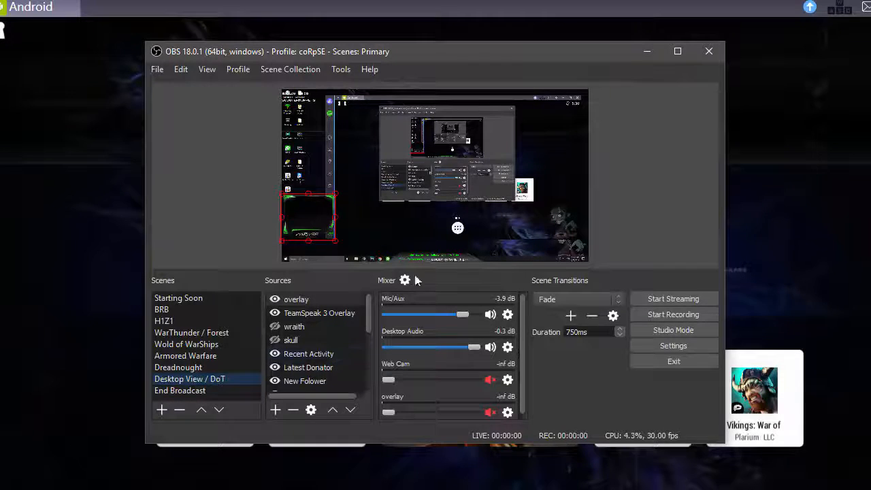
{"action": "left_click", "coordinate": [292, 341]}
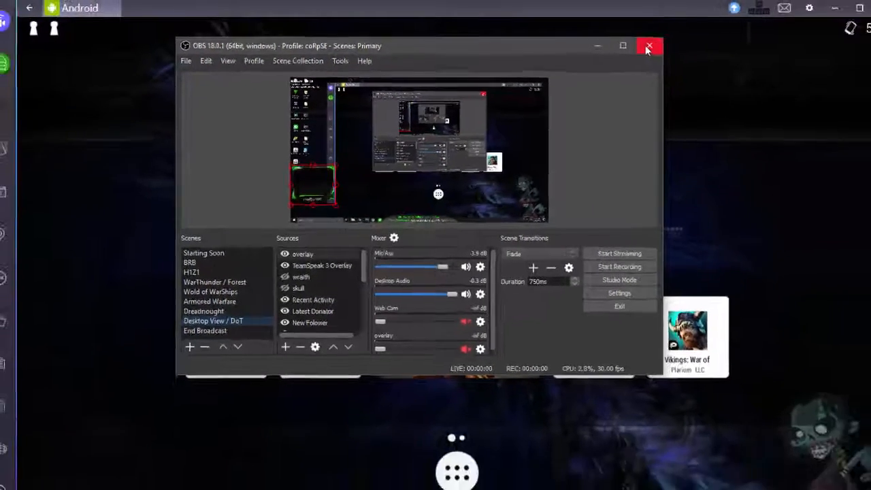
{"action": "left_click", "coordinate": [648, 47]}
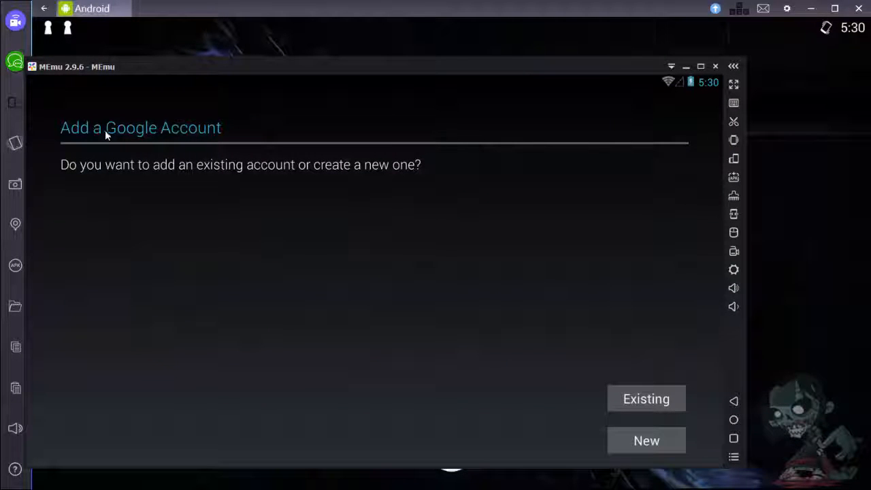
{"action": "mouse_move", "coordinate": [570, 252]}
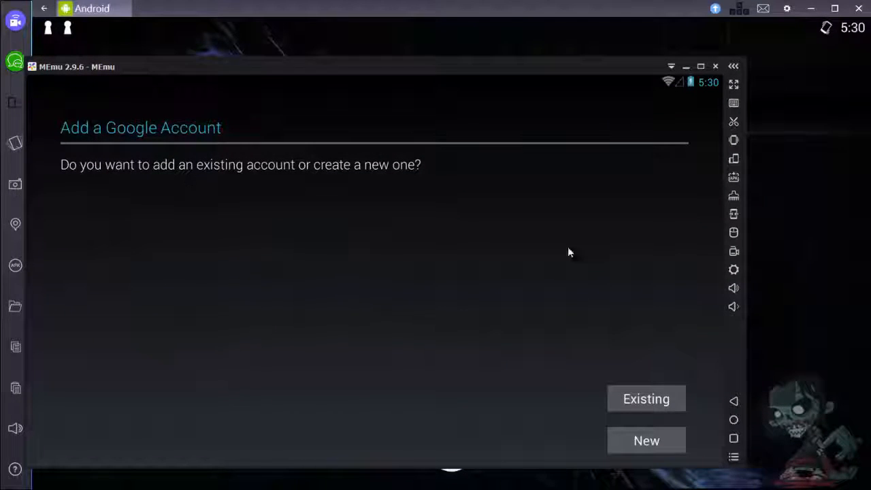
- Choose a new Google account and enter the name 'DreAded coRpSE' in the name fields
{"action": "left_click", "coordinate": [645, 441]}
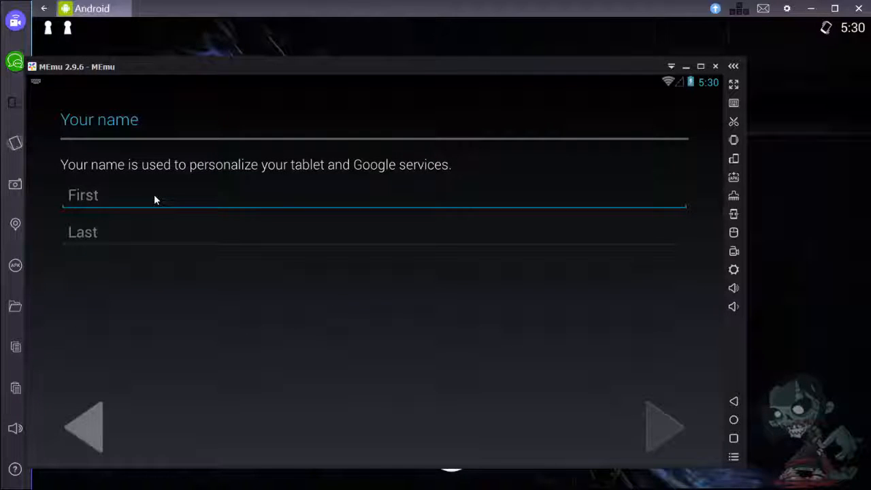
{"action": "type", "text": "coRR"}
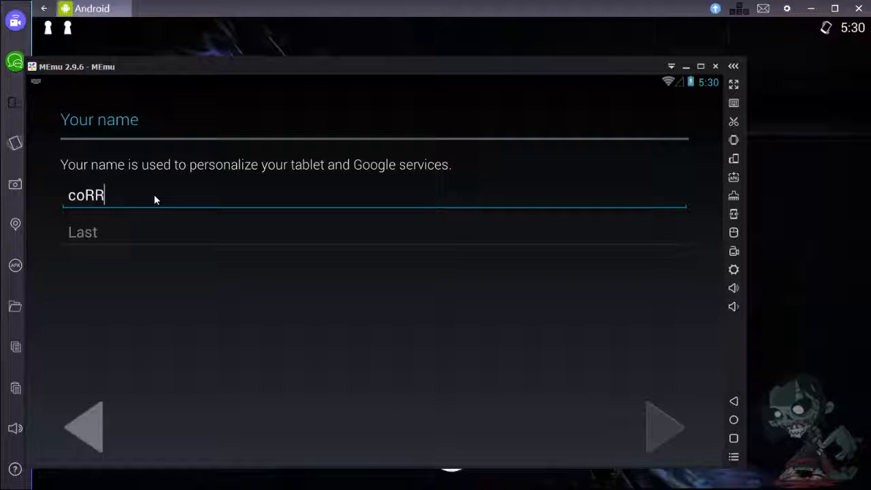
{"action": "type", "text": "pSE"}
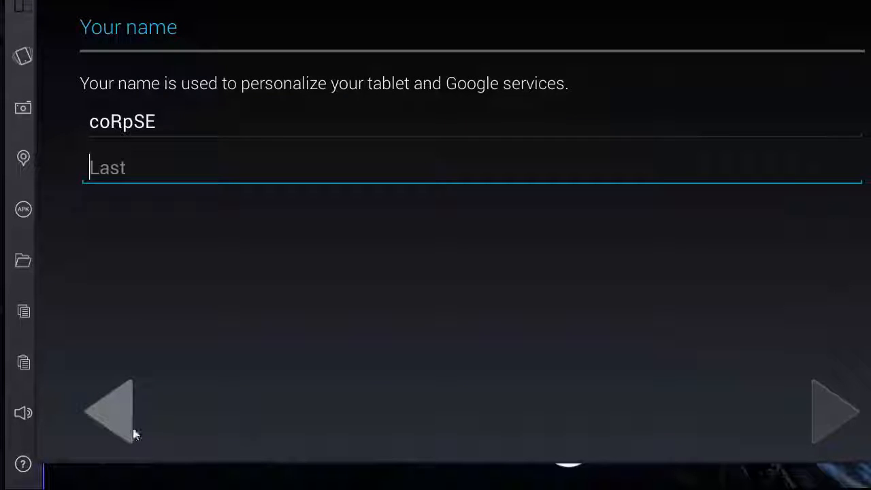
{"action": "mouse_move", "coordinate": [180, 170]}
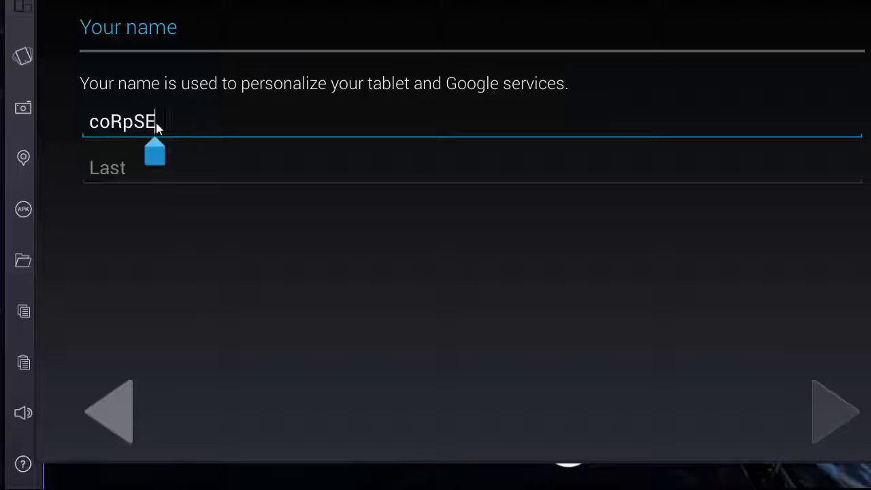
{"action": "type", "text": "Dre"}
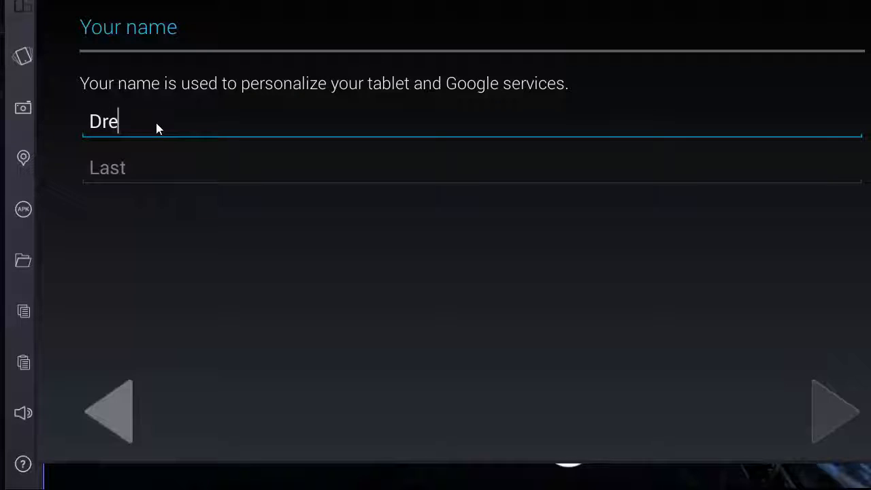
{"action": "type", "text": "Aded"}
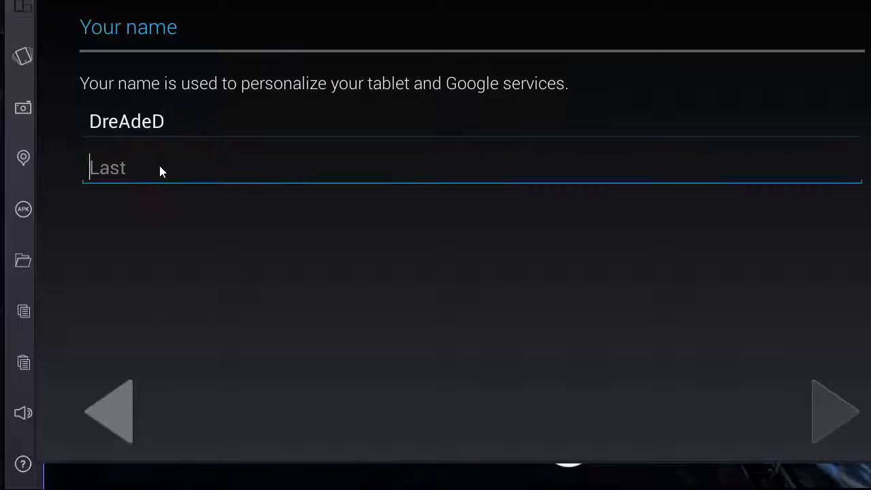
{"action": "type", "text": "coRpSE"}
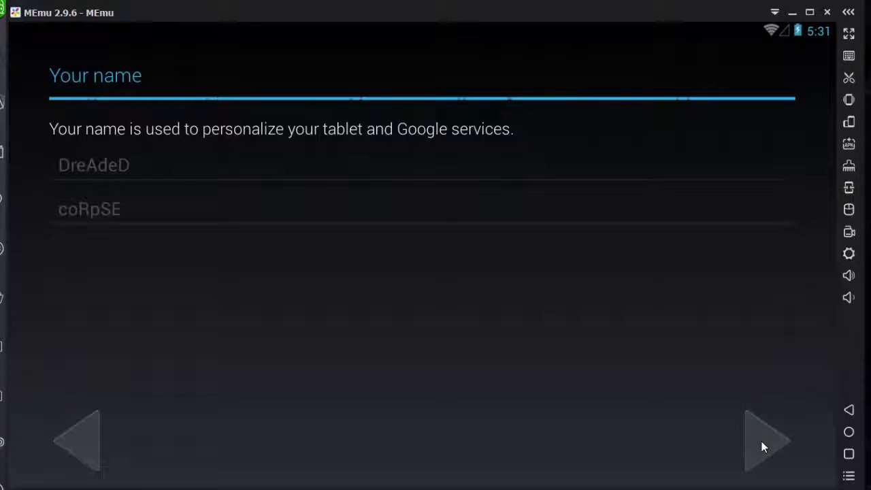
- Continue past the name step and set the Gmail username 'DreAdeDcoRpSE66'
{"action": "left_click", "coordinate": [768, 441]}
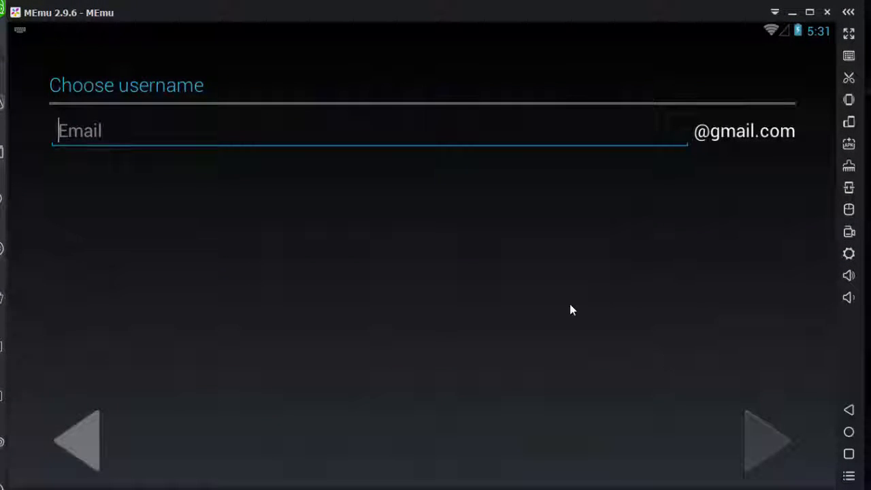
{"action": "type", "text": "D"}
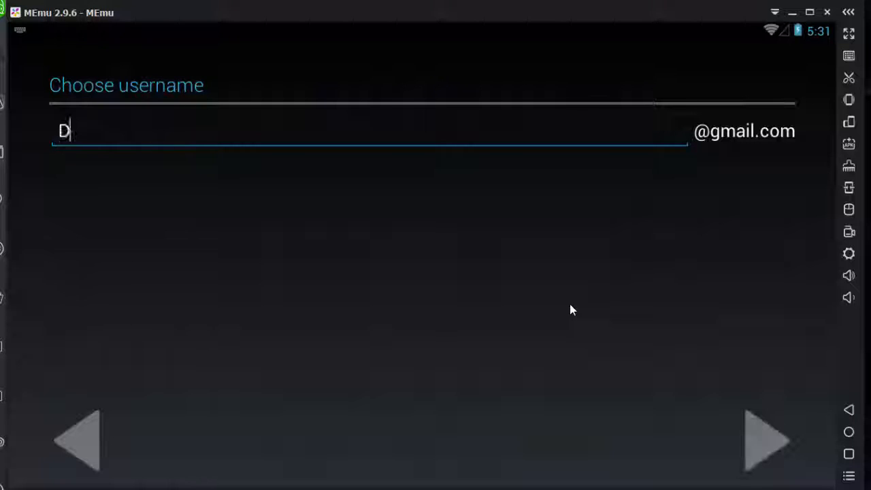
{"action": "type", "text": "reAdeD"}
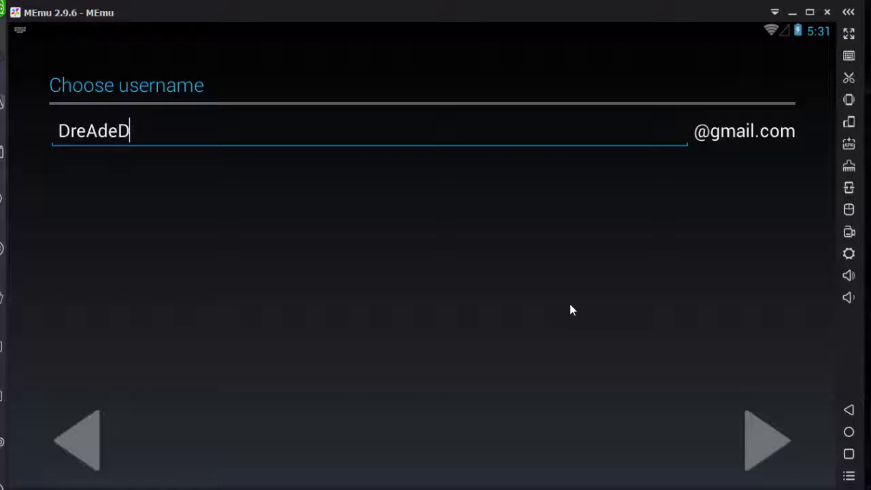
{"action": "type", "text": "coRpSE"}
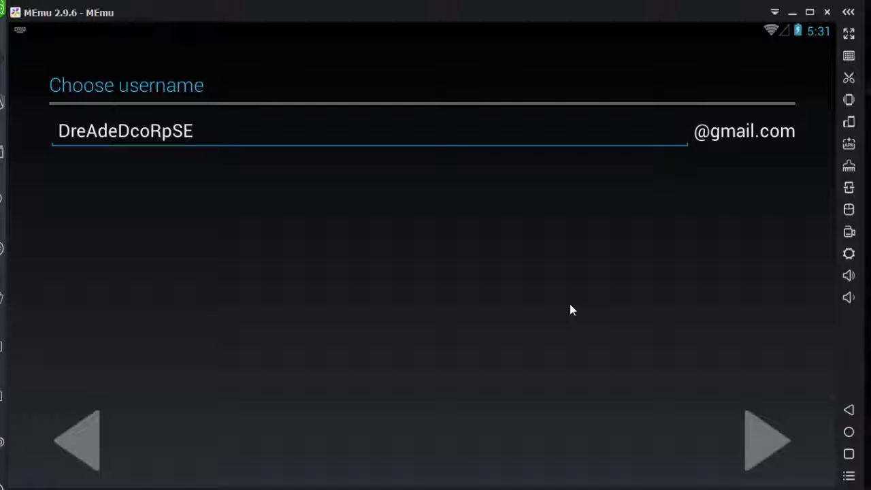
{"action": "type", "text": "66"}
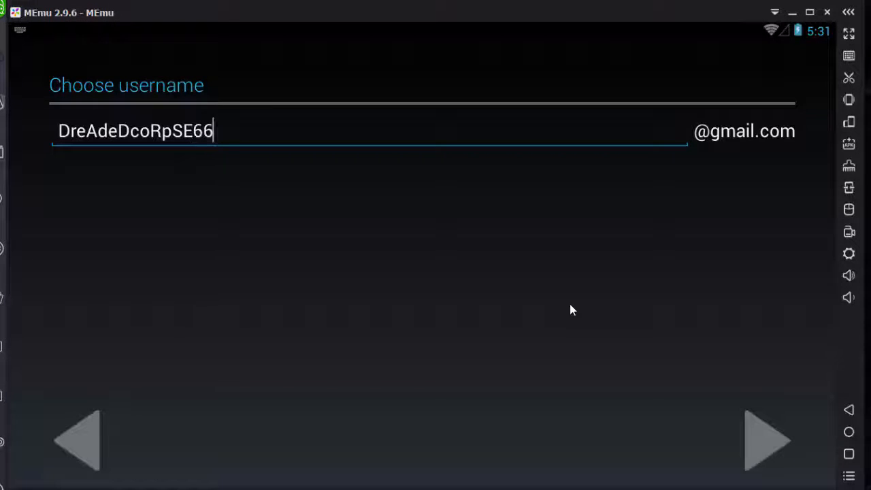
{"action": "left_click", "coordinate": [768, 438]}
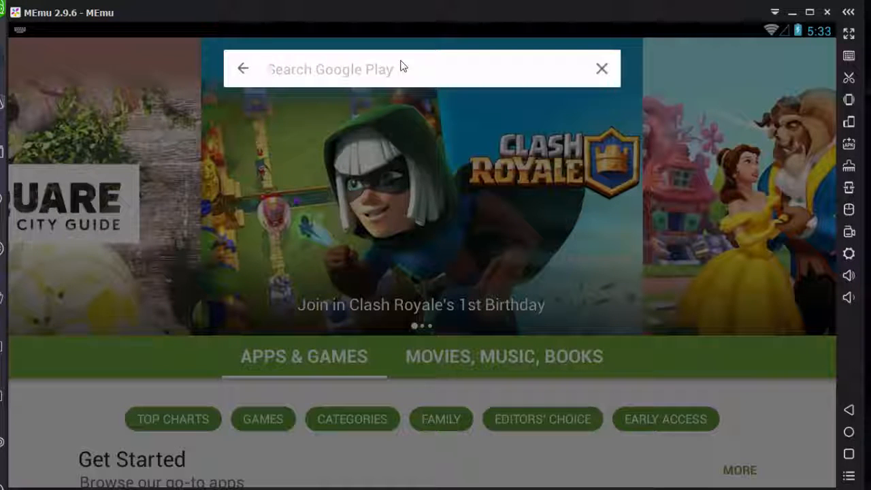
{"action": "mouse_move", "coordinate": [428, 79]}
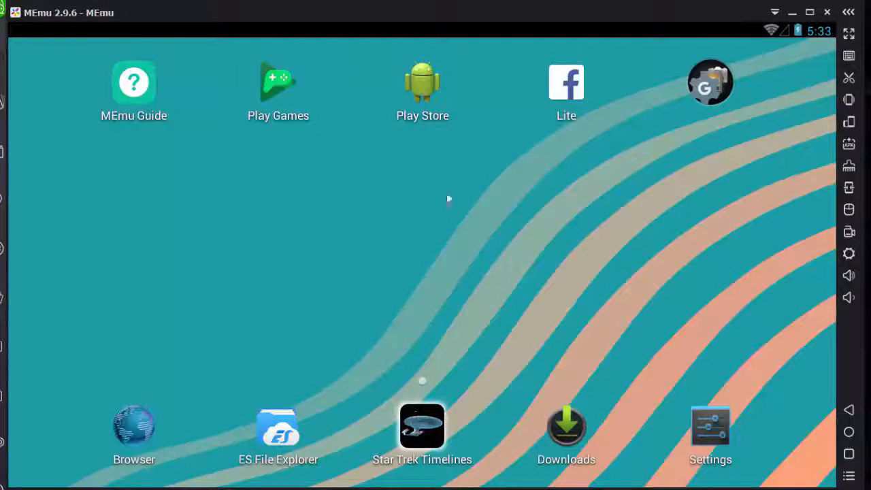
{"action": "mouse_move", "coordinate": [286, 202]}
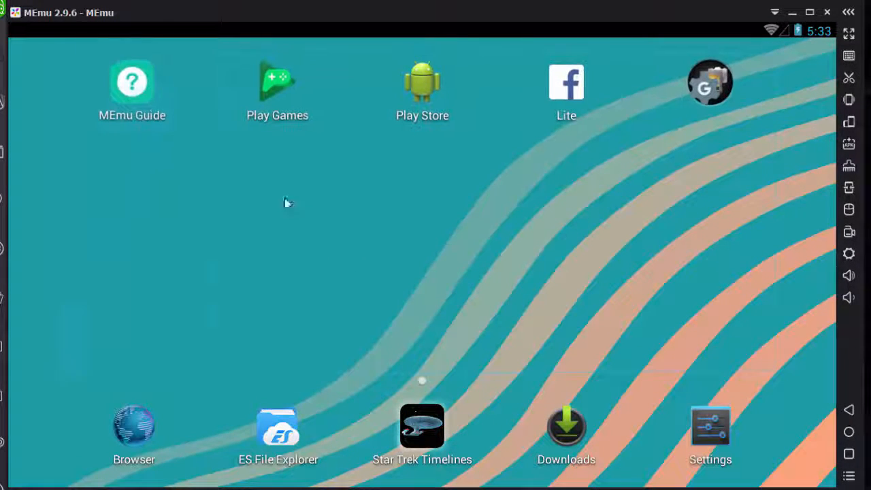
{"action": "mouse_move", "coordinate": [425, 384]}
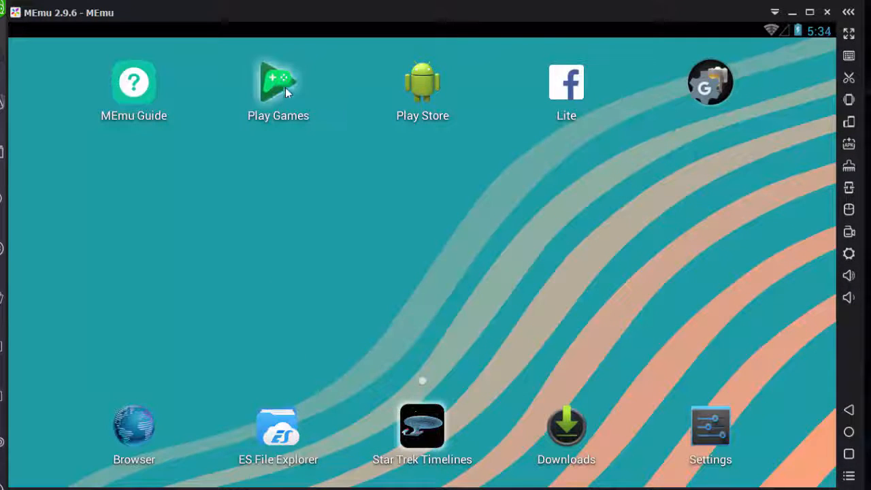
- Open Play Games, retry its sign-in prompt, and return to the Android home screen
{"action": "left_click", "coordinate": [278, 81]}
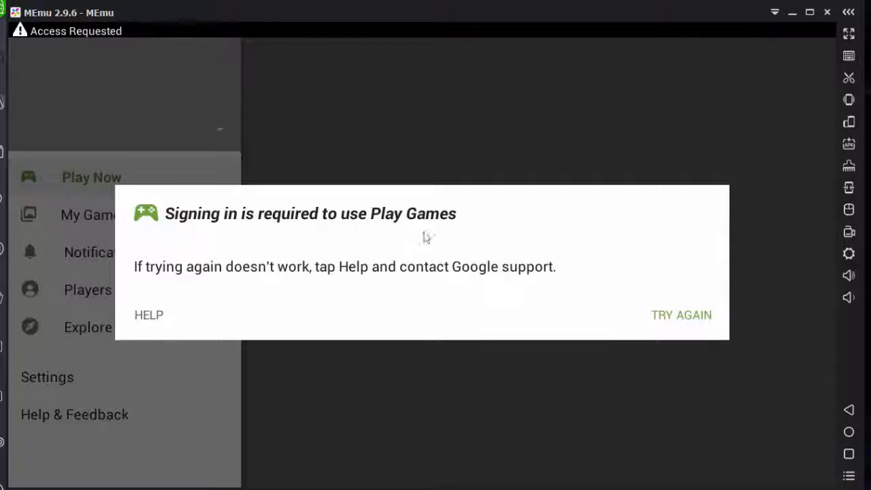
{"action": "left_click", "coordinate": [681, 315]}
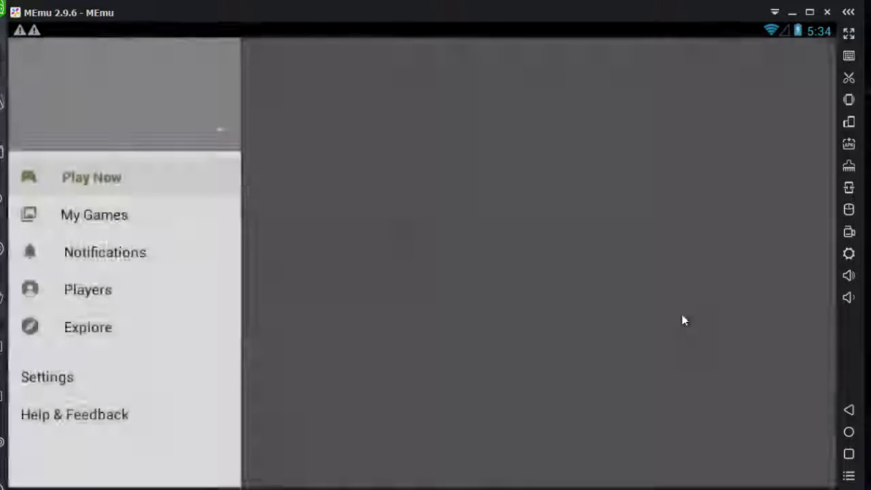
{"action": "left_click", "coordinate": [92, 177]}
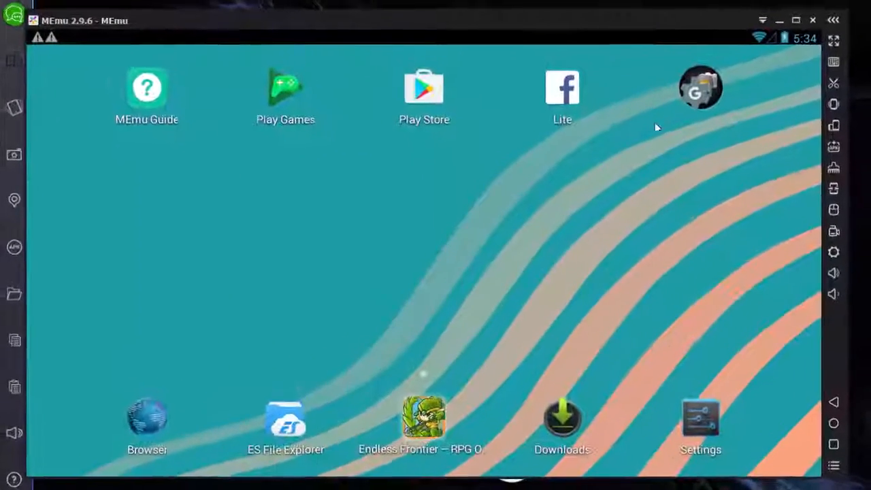
- Find Dawn of Titans in the Play Store and start its installation
{"action": "left_click", "coordinate": [424, 87]}
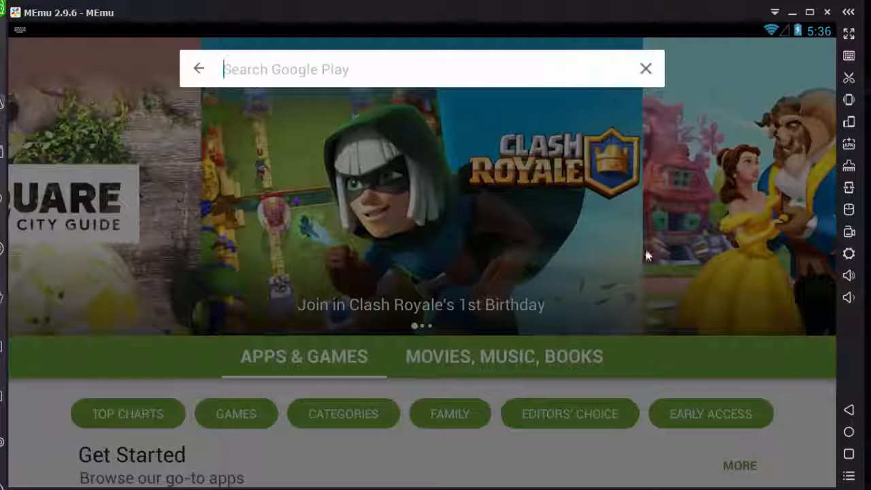
{"action": "mouse_move", "coordinate": [406, 71]}
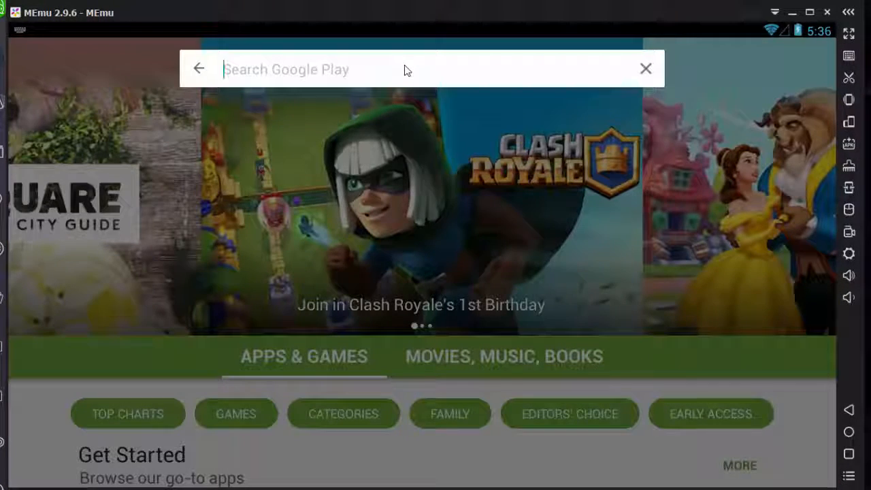
{"action": "type", "text": "Dawn"}
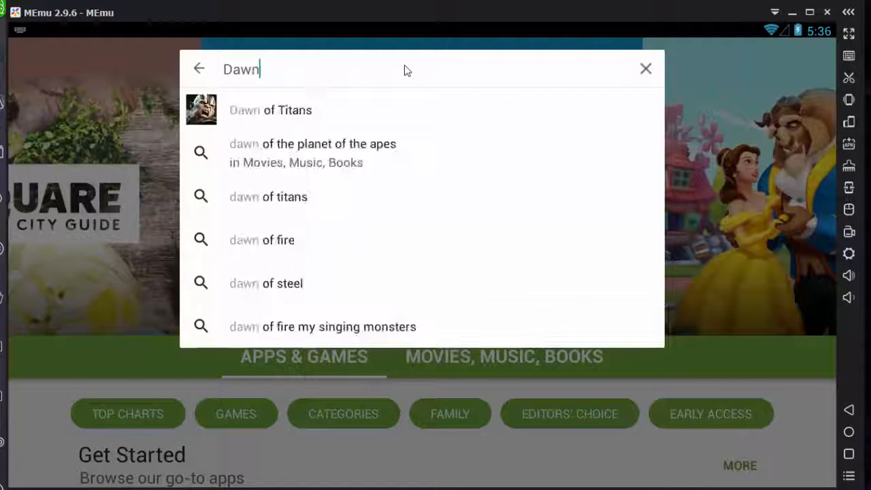
{"action": "type", "text": "of"}
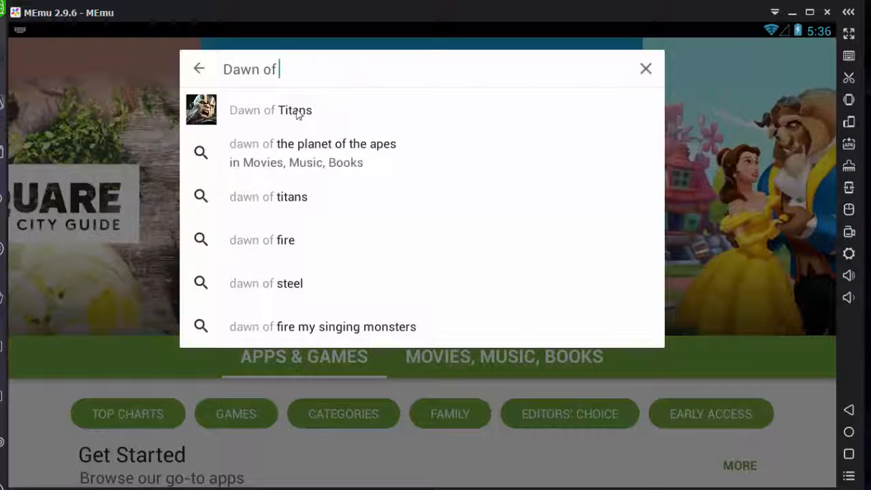
{"action": "left_click", "coordinate": [270, 109]}
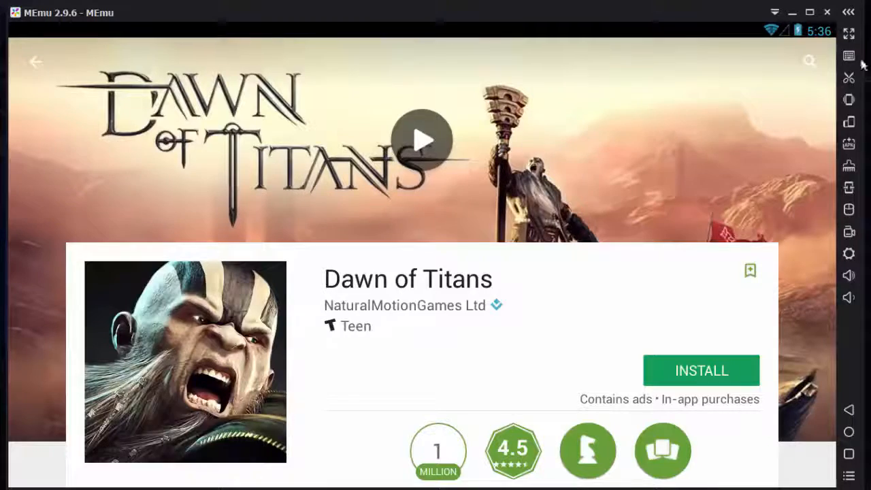
{"action": "left_click", "coordinate": [701, 371]}
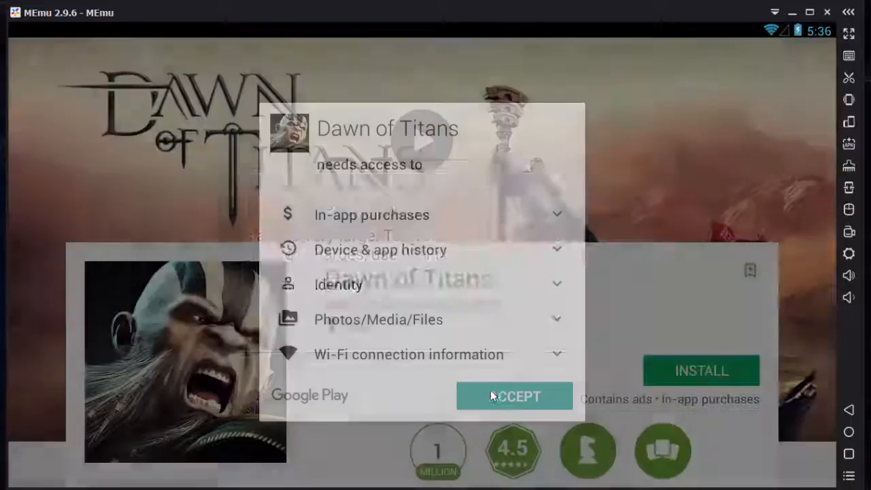
- Accept the game's permissions and proceed with the large download without requiring Wi-Fi
{"action": "left_click", "coordinate": [514, 396]}
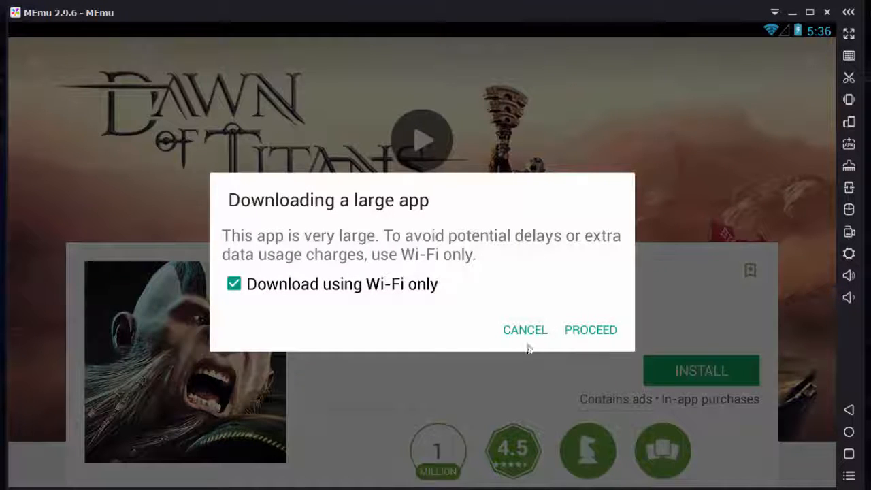
{"action": "left_click", "coordinate": [235, 285]}
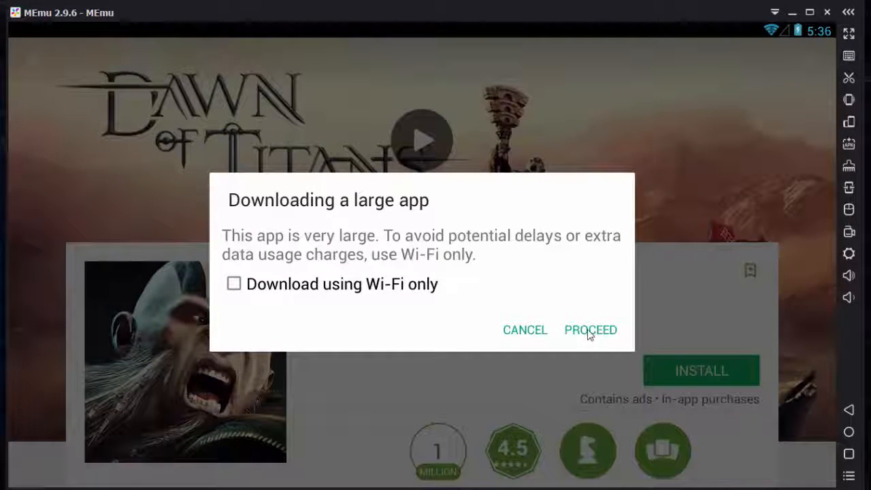
{"action": "left_click", "coordinate": [590, 330]}
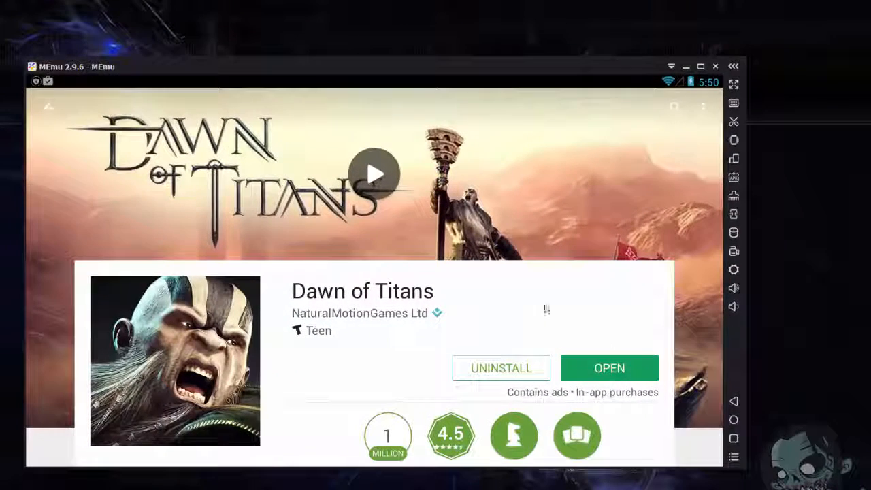
- Launch the installed Dawn of Titans and continue to Gamer ID creation
{"action": "left_click", "coordinate": [609, 367]}
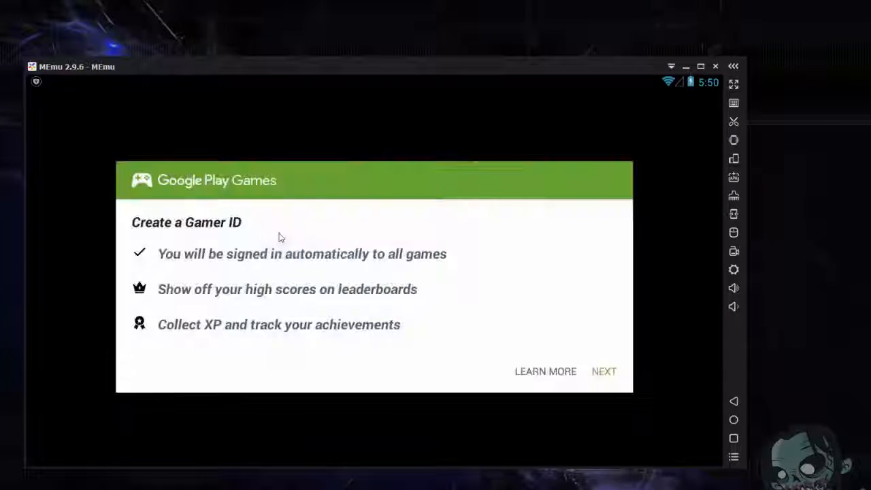
{"action": "mouse_move", "coordinate": [544, 376]}
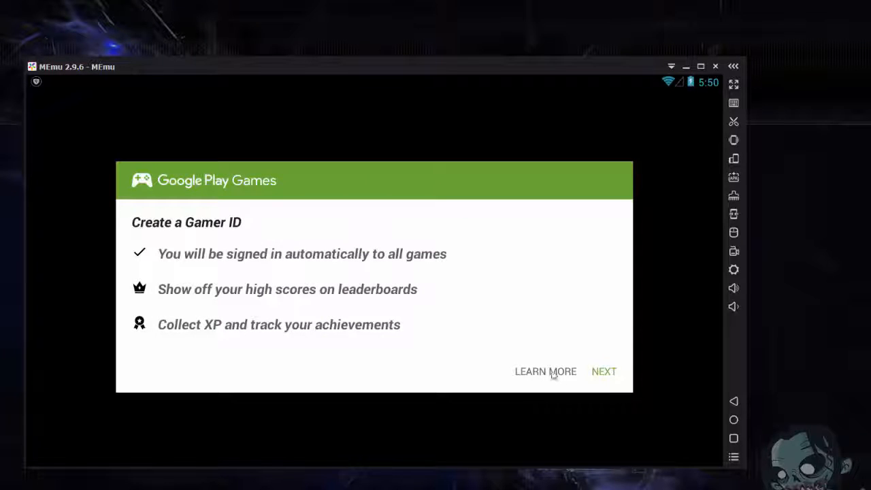
{"action": "left_click", "coordinate": [605, 370]}
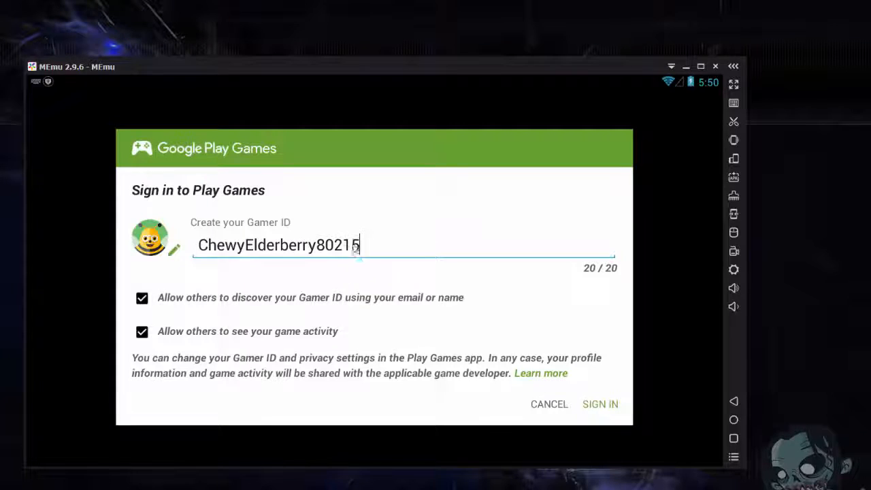
- Sign in with the suggested Gamer ID and bring up memuplay.com in Chrome
{"action": "left_click", "coordinate": [600, 403]}
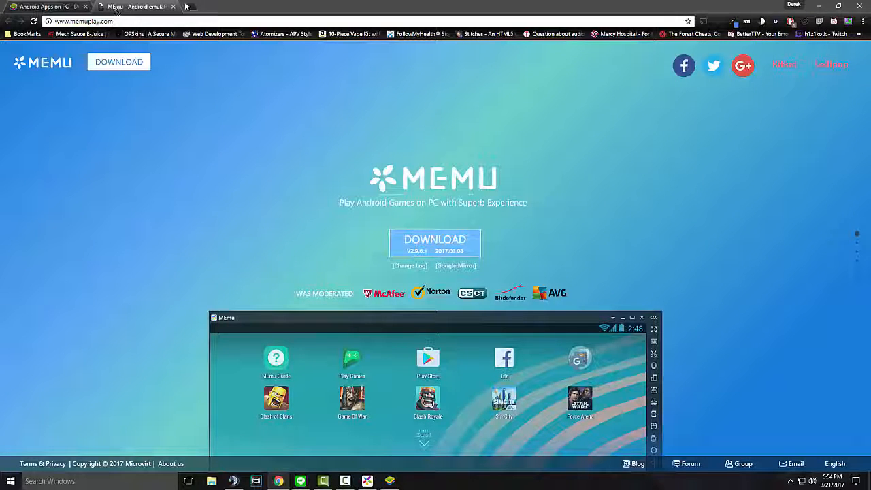
- Go to ask.com in a new browser tab
{"action": "left_click", "coordinate": [220, 7]}
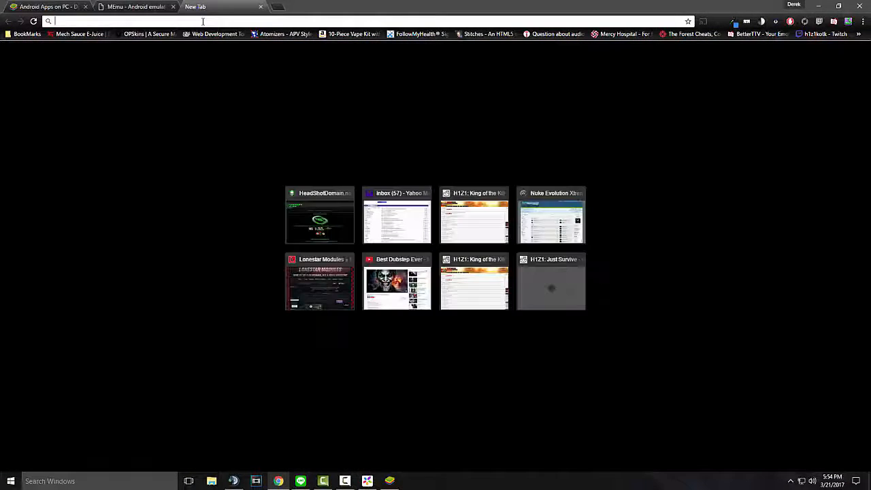
{"action": "type", "text": "ask.com"}
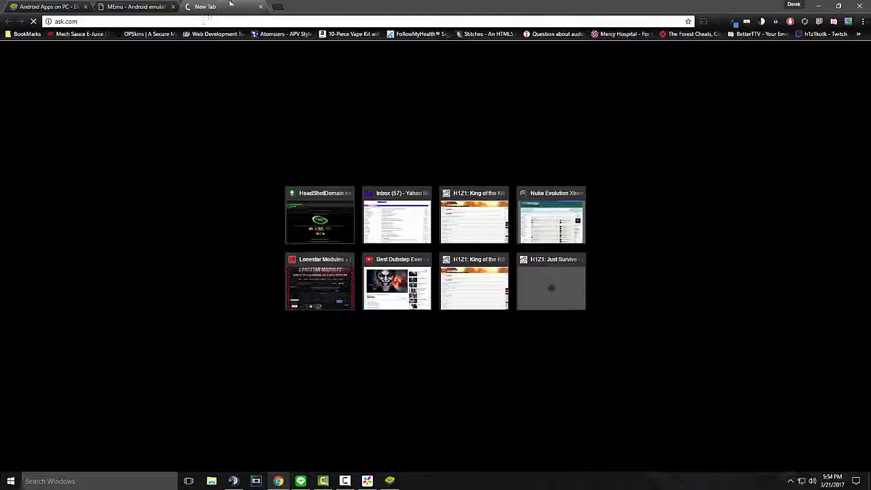
{"action": "type", "text": "google.com"}
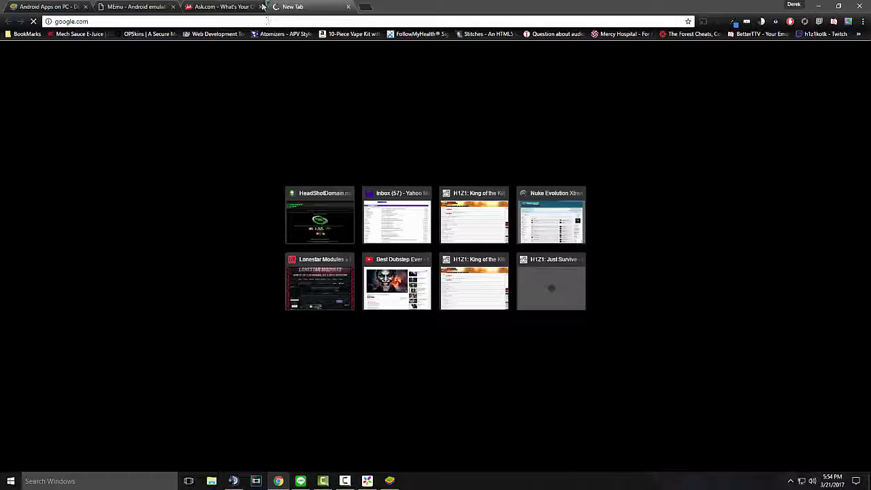
- Search Ask.com for 'Android emulators on Mac'
{"action": "left_click", "coordinate": [217, 6]}
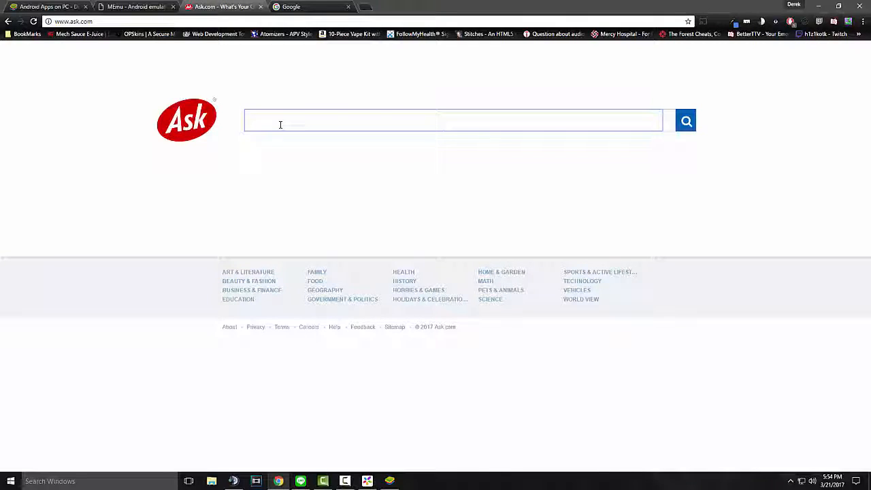
{"action": "type", "text": "Android emulators on Mac"}
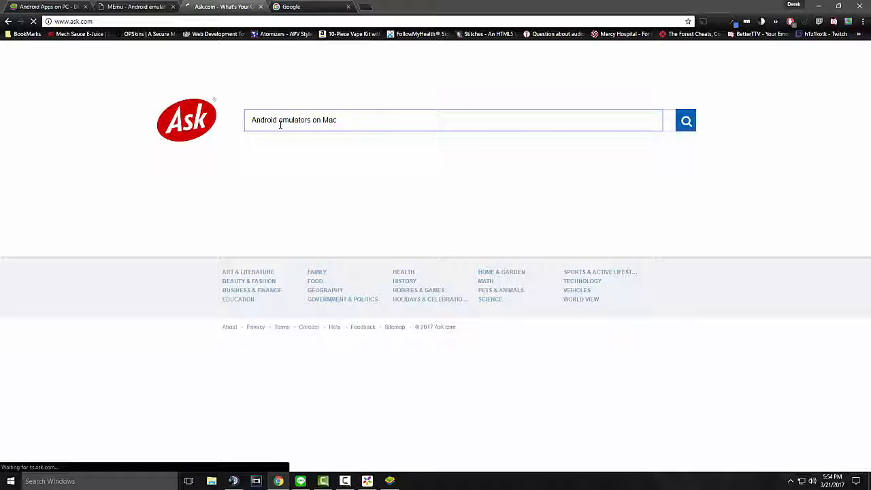
{"action": "left_click", "coordinate": [687, 120]}
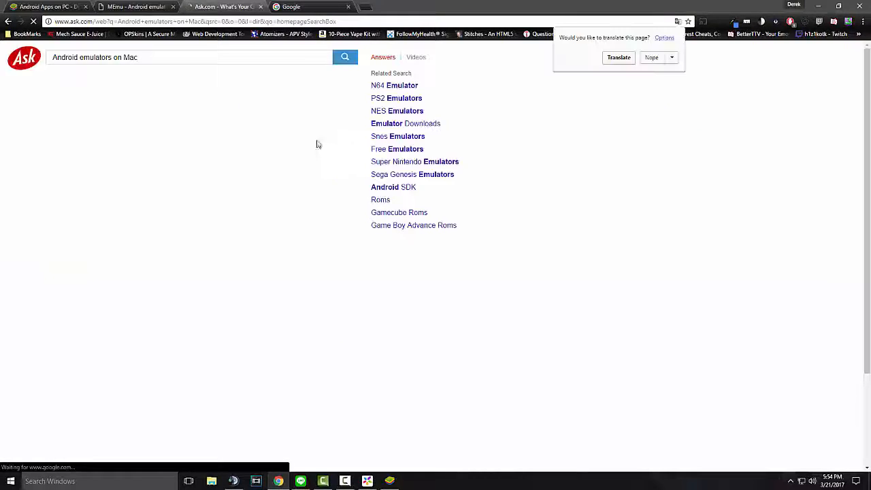
- Read TechApple's '3 Best Android Emulators for Mac OS' article through Andy OS, then return to Ask results
{"action": "left_click", "coordinate": [346, 57]}
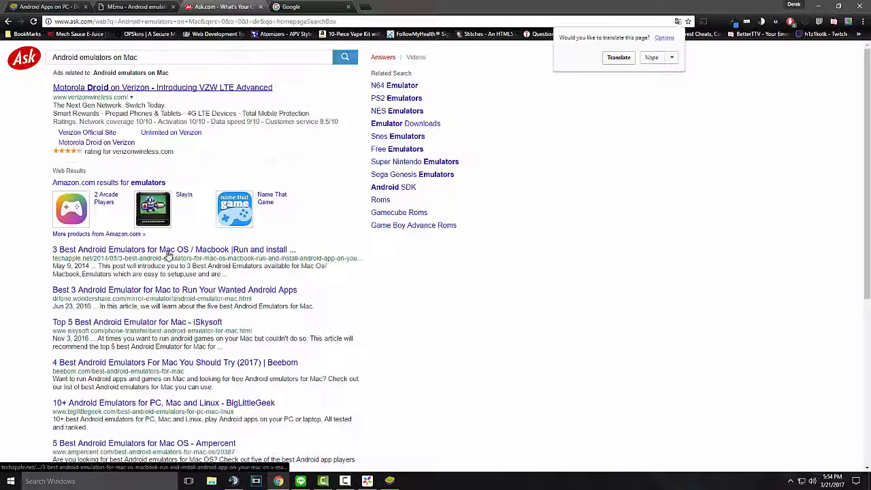
{"action": "left_click", "coordinate": [174, 250]}
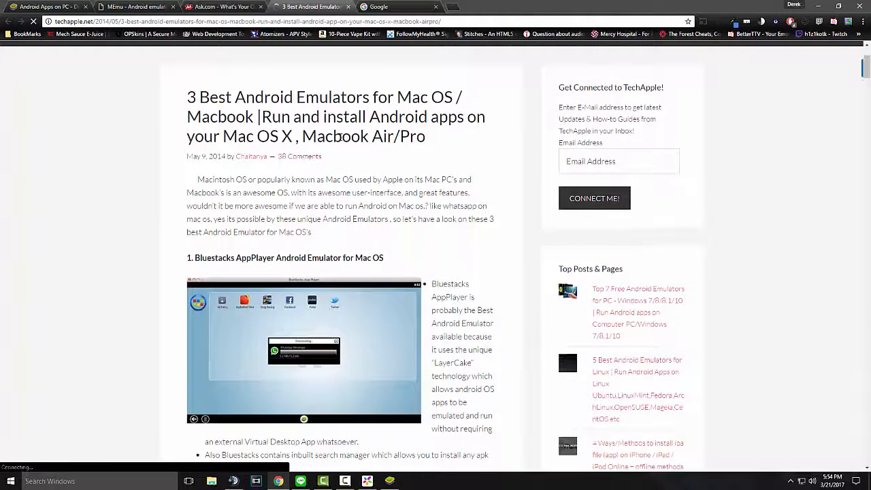
{"action": "scroll", "scroll_direction": "down", "scroll_amount": 3}
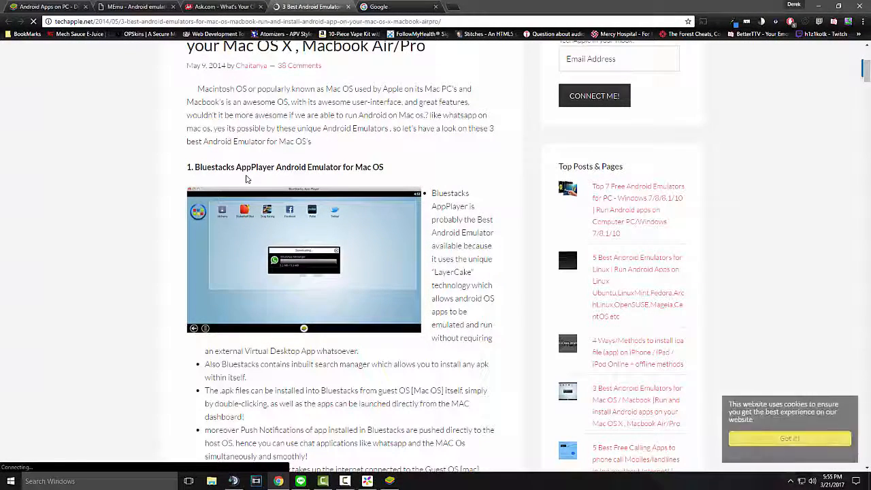
{"action": "scroll", "scroll_direction": "down", "scroll_amount": 3}
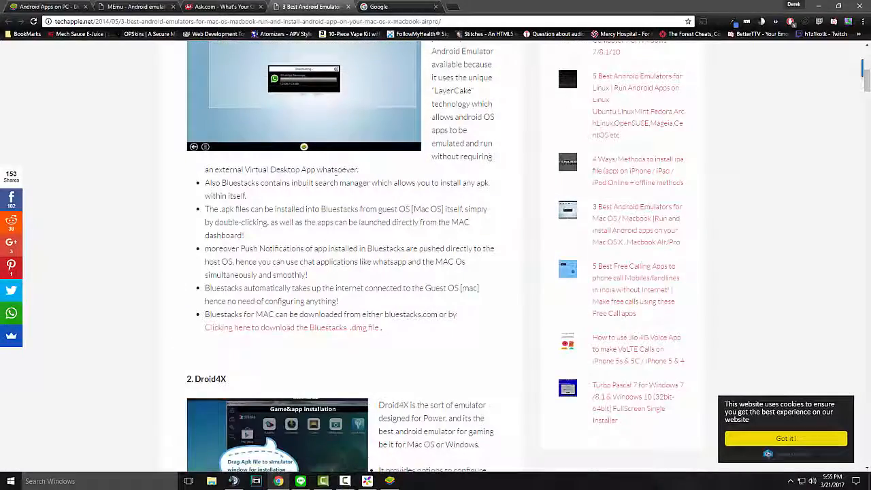
{"action": "scroll", "scroll_direction": "down", "scroll_amount": 3}
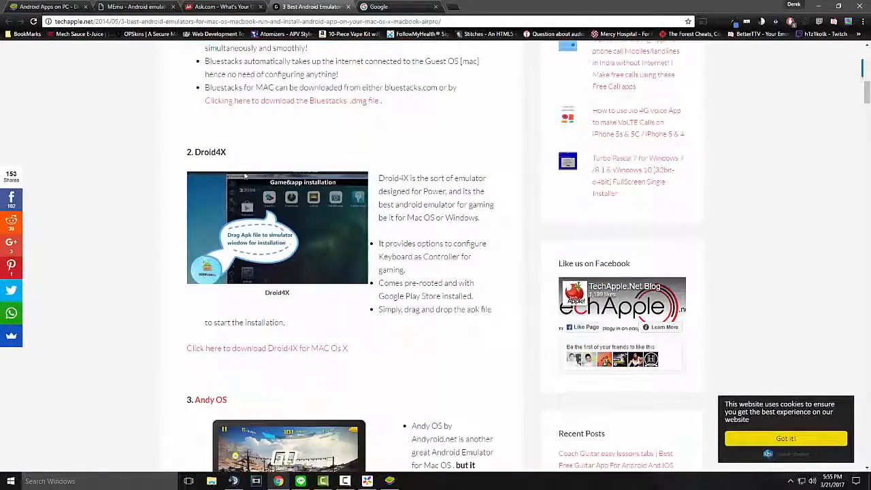
{"action": "scroll", "scroll_direction": "down", "scroll_amount": 3}
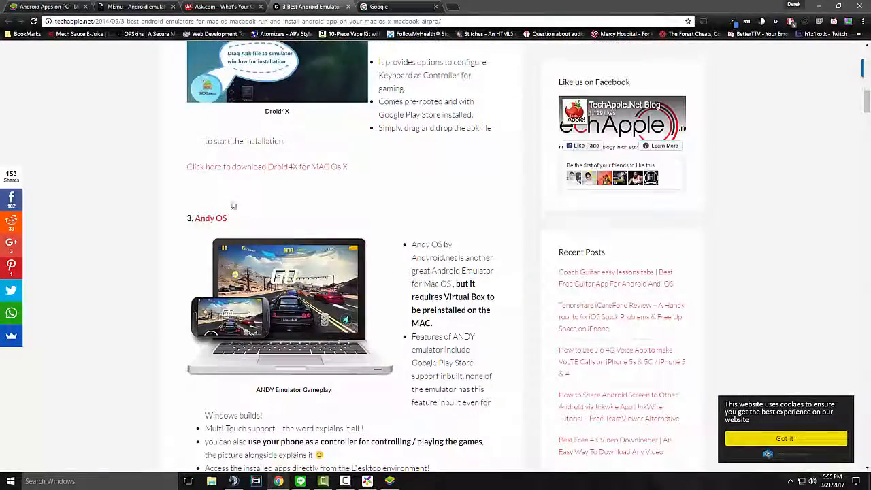
{"action": "scroll", "scroll_direction": "down", "scroll_amount": 3}
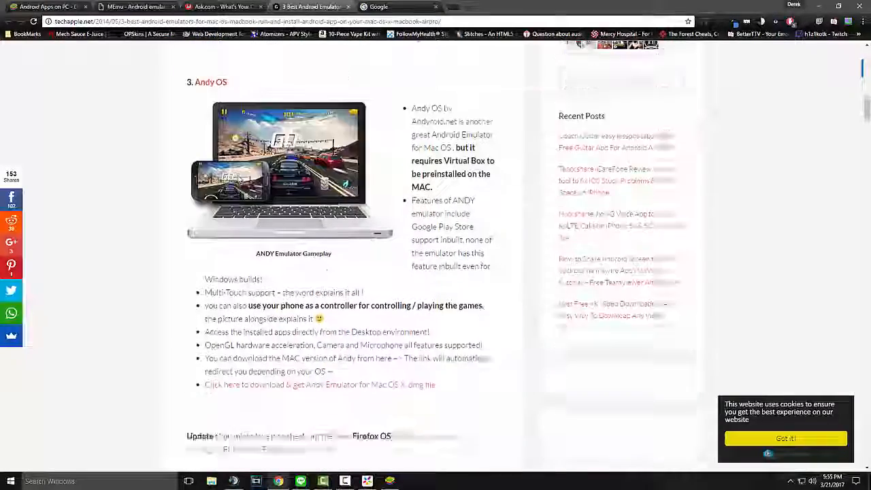
{"action": "scroll", "scroll_direction": "down", "scroll_amount": 3}
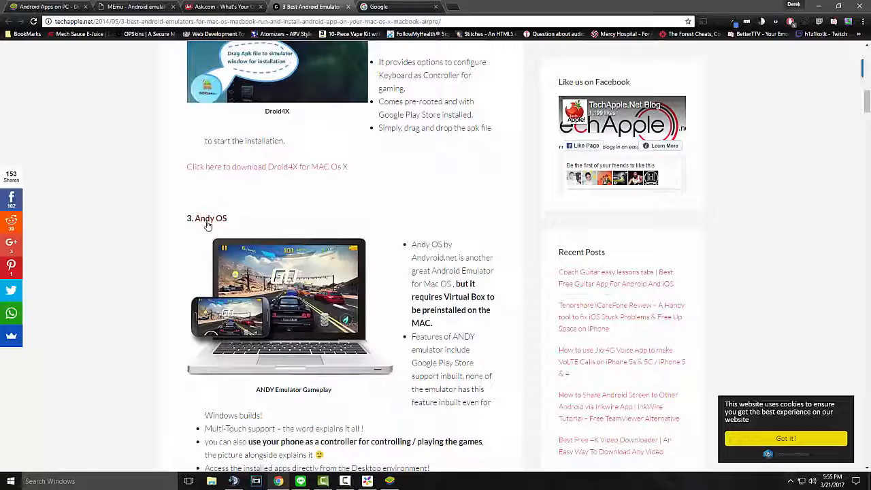
{"action": "scroll", "scroll_direction": "down", "scroll_amount": 3}
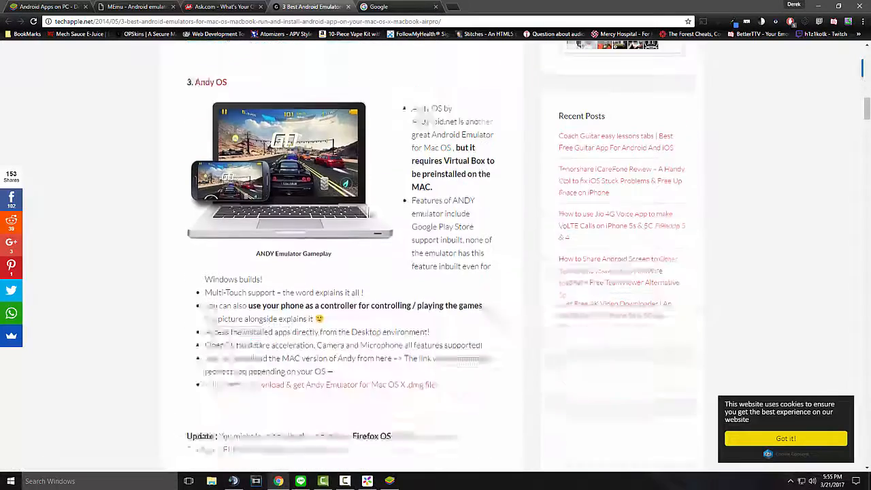
{"action": "scroll", "scroll_direction": "down", "scroll_amount": 3}
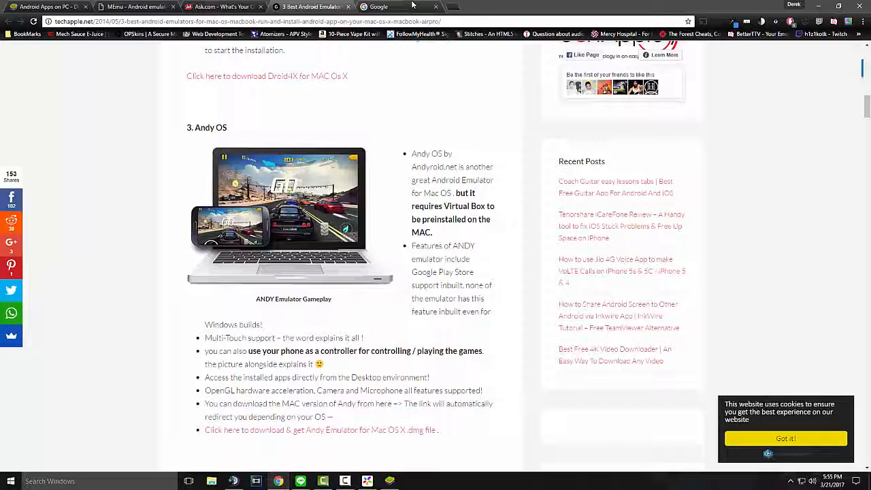
{"action": "left_click", "coordinate": [220, 7]}
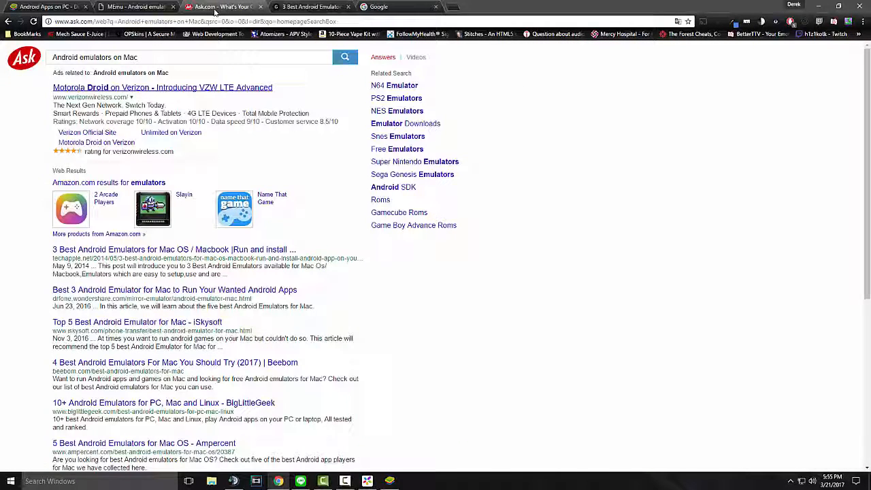
- Open Wondershare's 'Best 3 Android Emulators for Mac' article and scroll to its Genymotion section
{"action": "scroll", "scroll_direction": "down", "scroll_amount": 3}
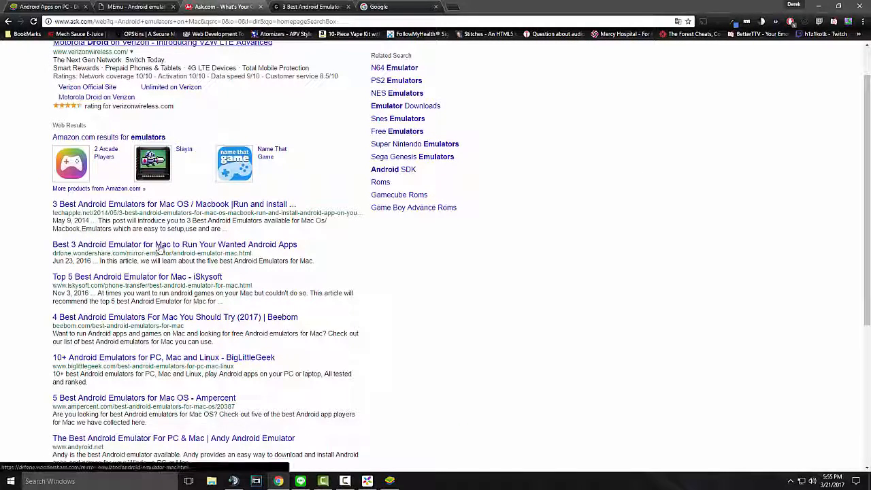
{"action": "left_click", "coordinate": [170, 246]}
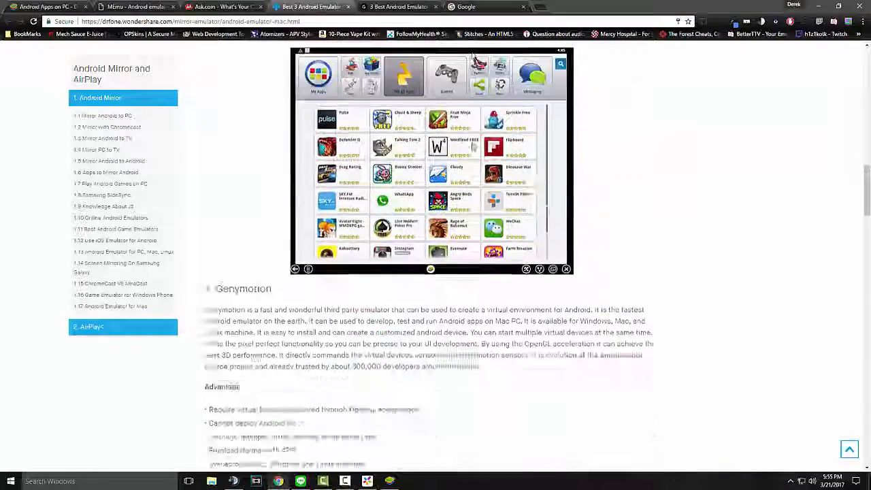
{"action": "scroll", "scroll_direction": "down", "scroll_amount": 3}
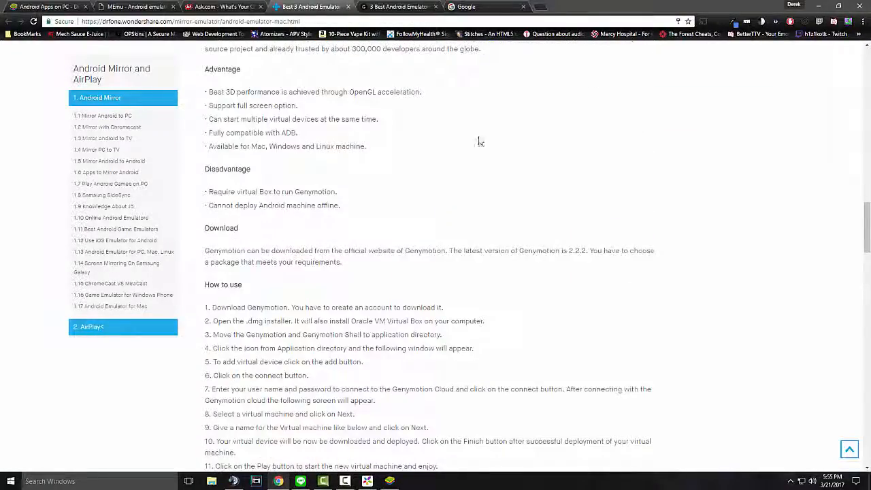